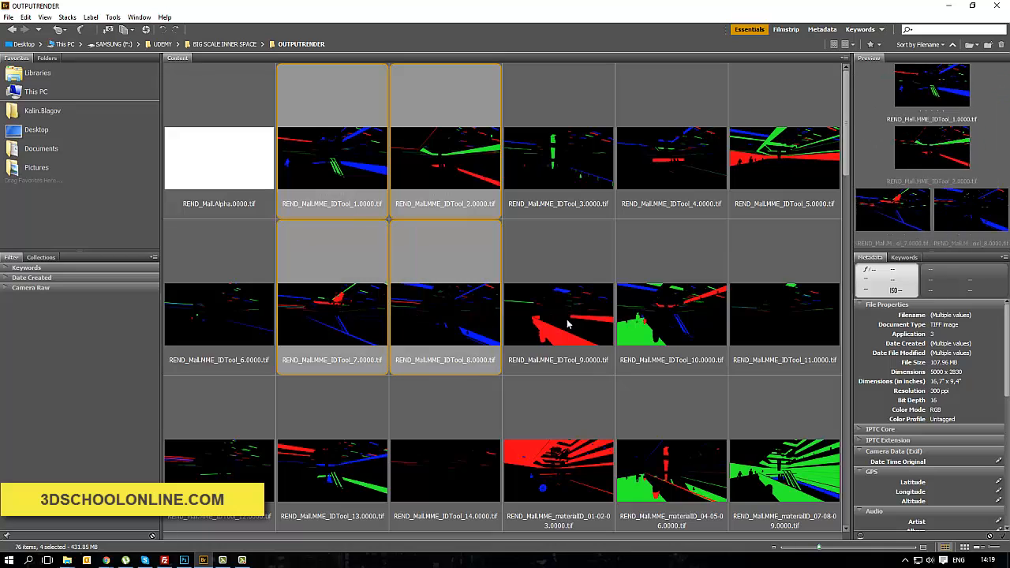
# Step: In Bridge, add the materialID_01-02-03 and IDTool_5 passes to the selection, then select the OUTPUTRENDER path
pyautogui.scroll(-3)
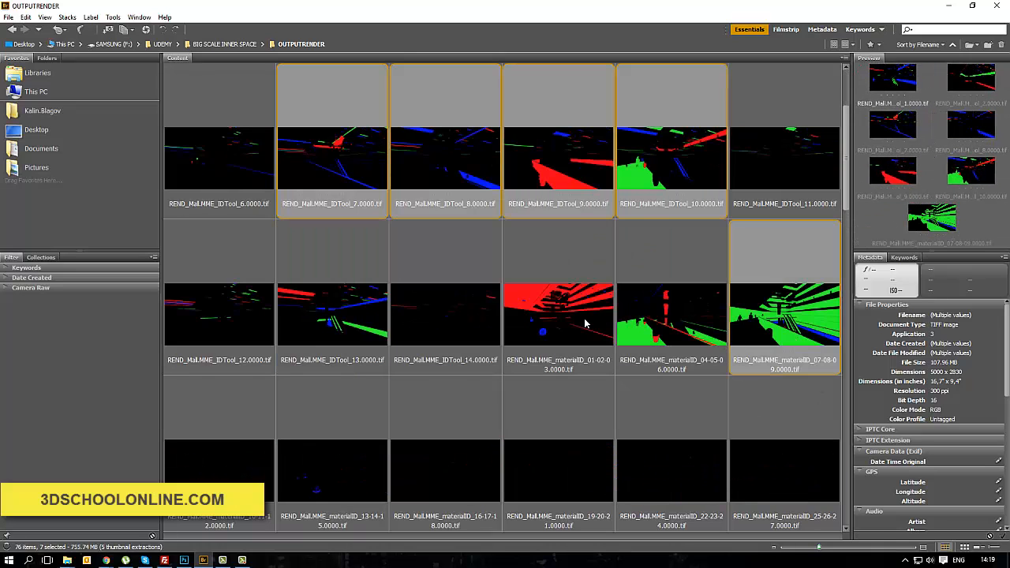
pyautogui.click(558, 308)
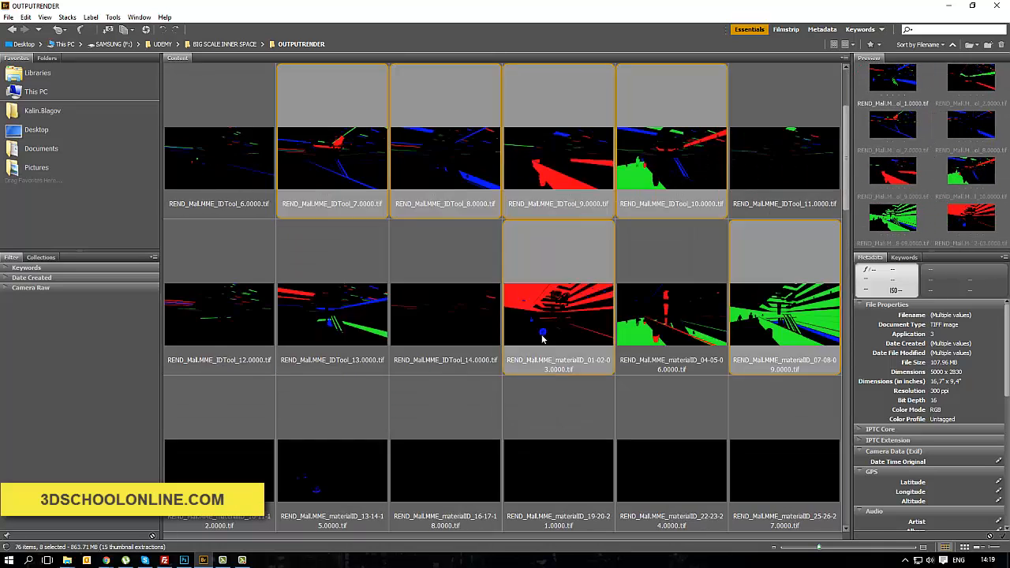
pyautogui.scroll(3)
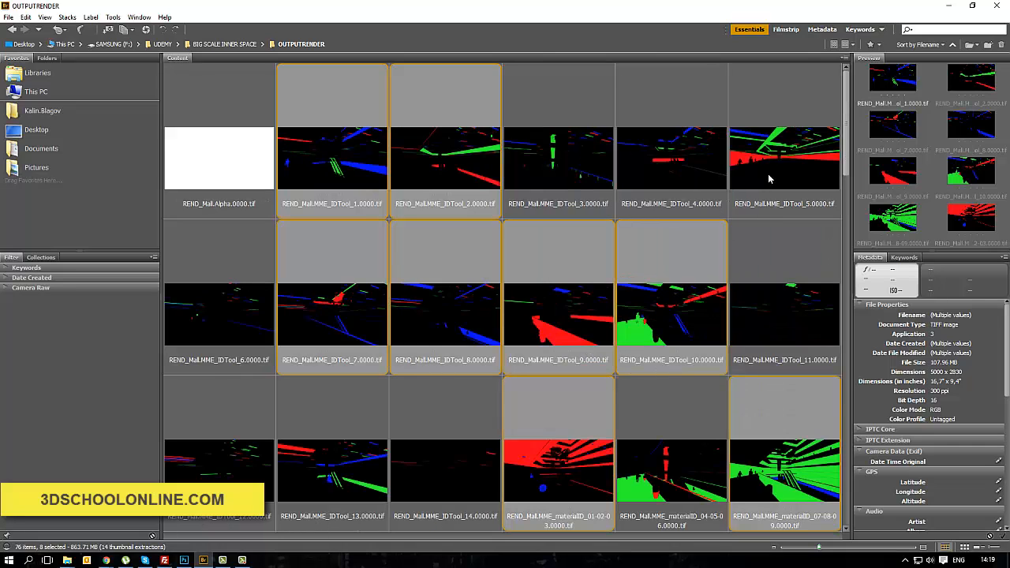
pyautogui.click(785, 158)
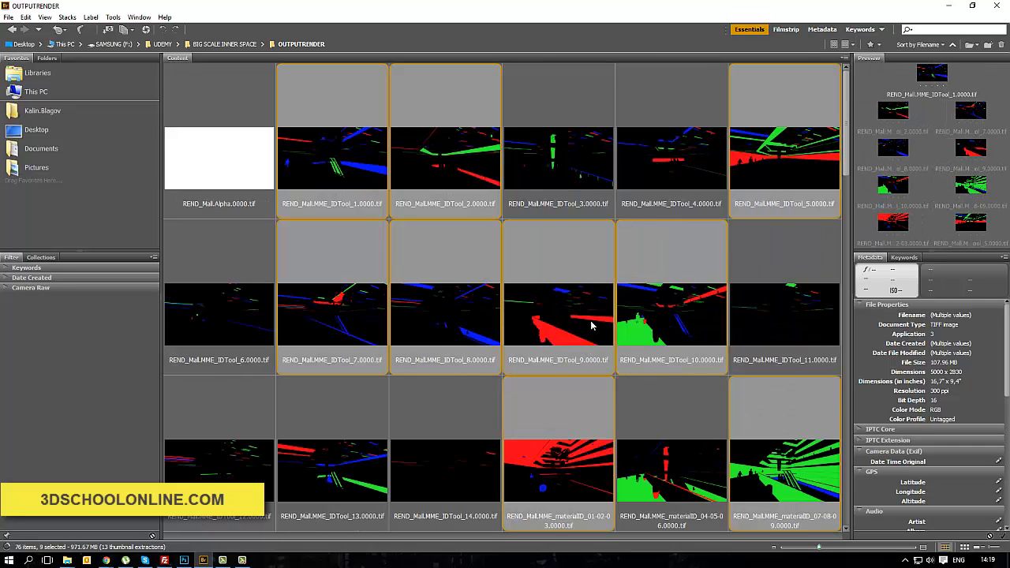
pyautogui.scroll(-3)
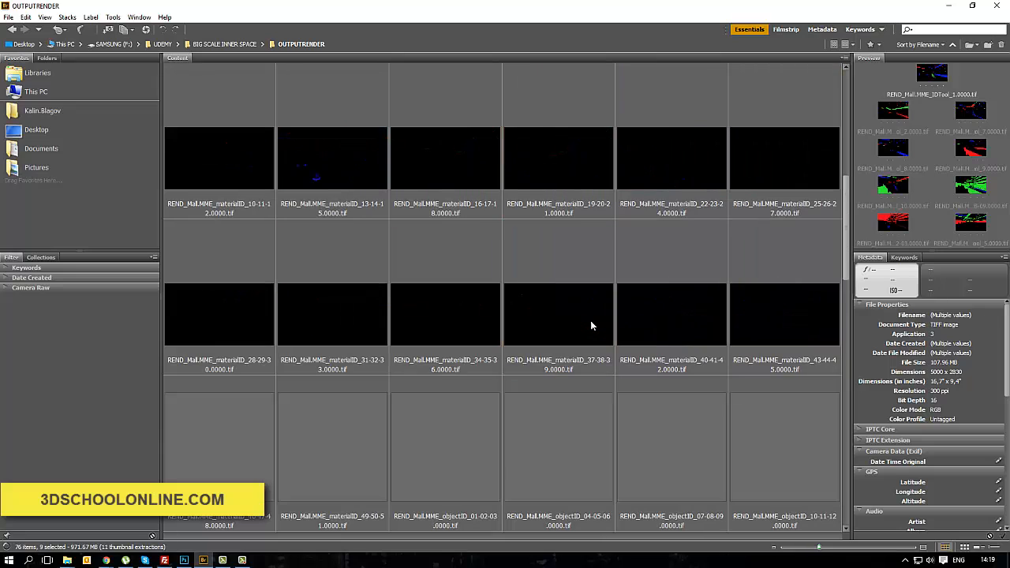
pyautogui.scroll(-3)
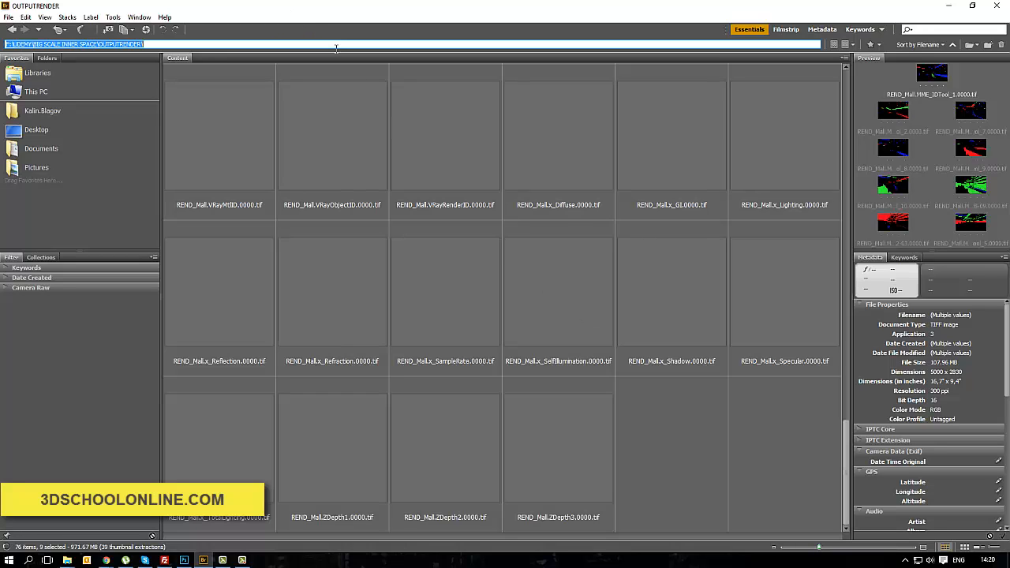
pyautogui.click(183, 560)
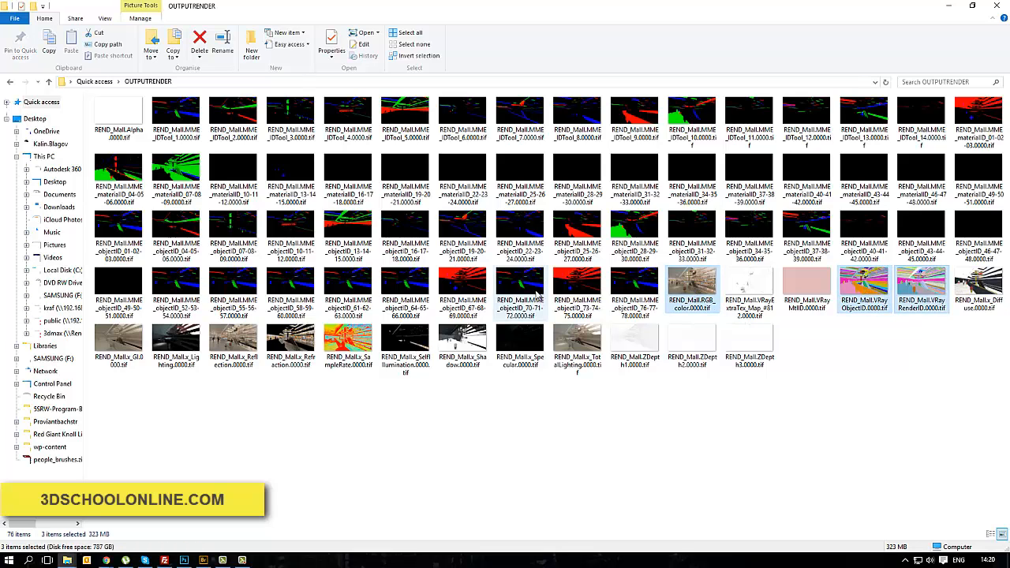
# Step: Add the x_Refraction, ZDepth1 and materialID_07-08-09 passes to the File Explorer selection
pyautogui.click(290, 347)
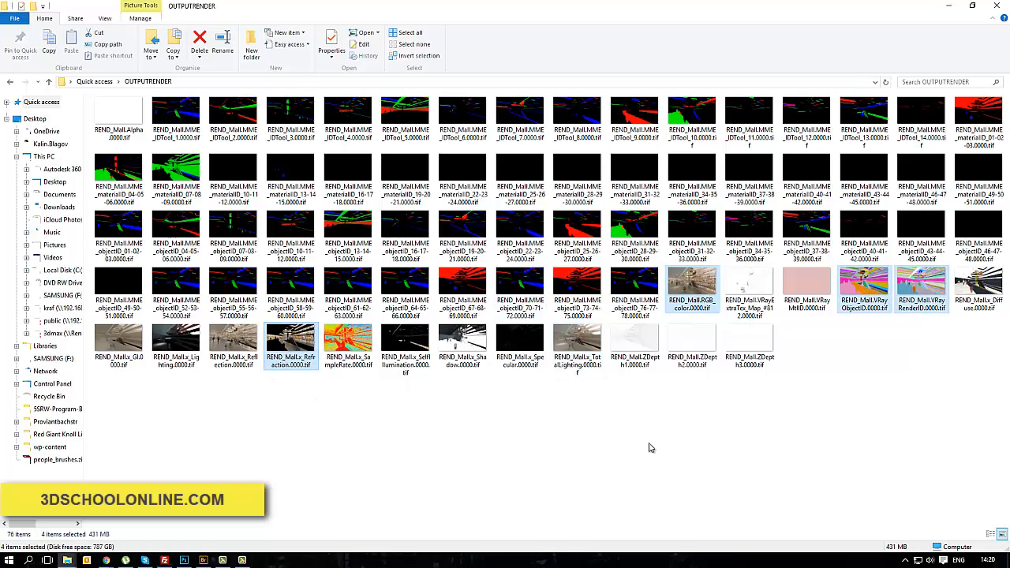
pyautogui.moveTo(577, 347)
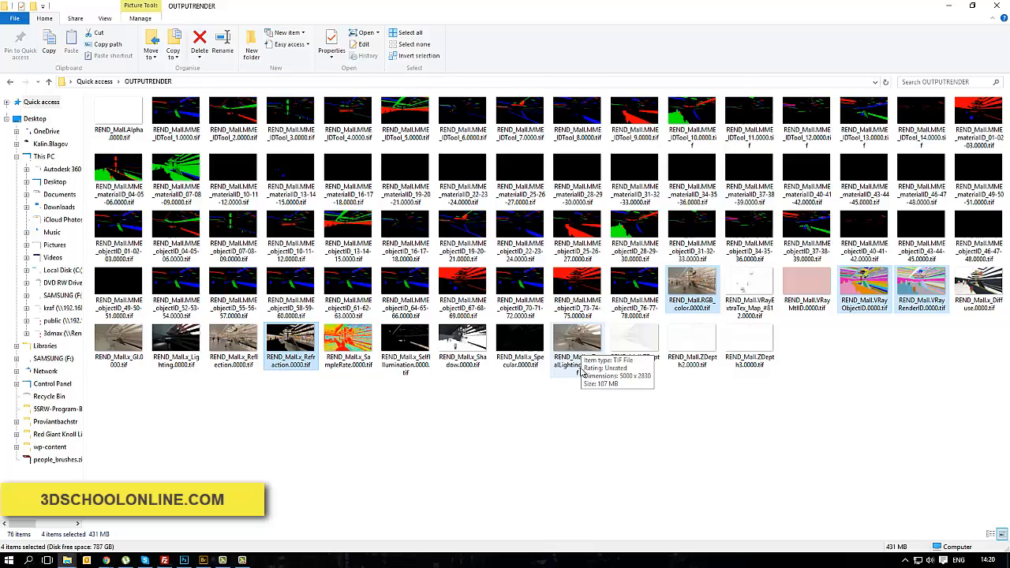
pyautogui.scroll(-3)
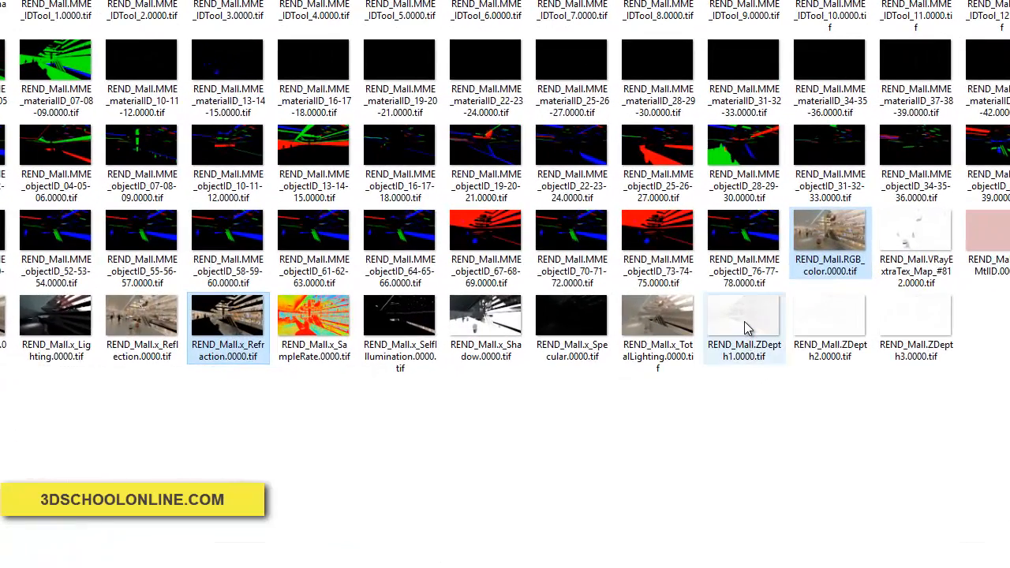
pyautogui.click(745, 316)
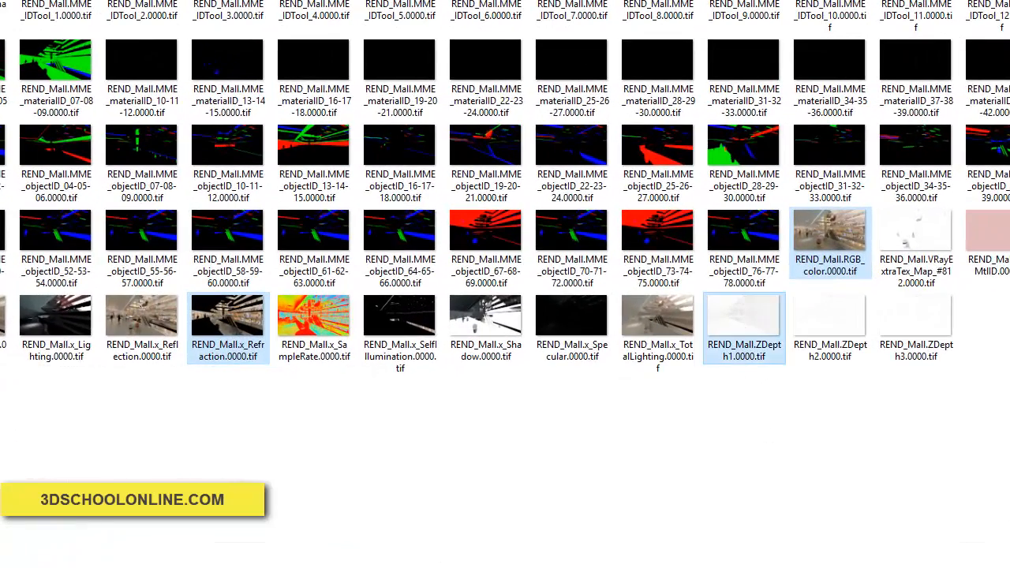
pyautogui.click(55, 71)
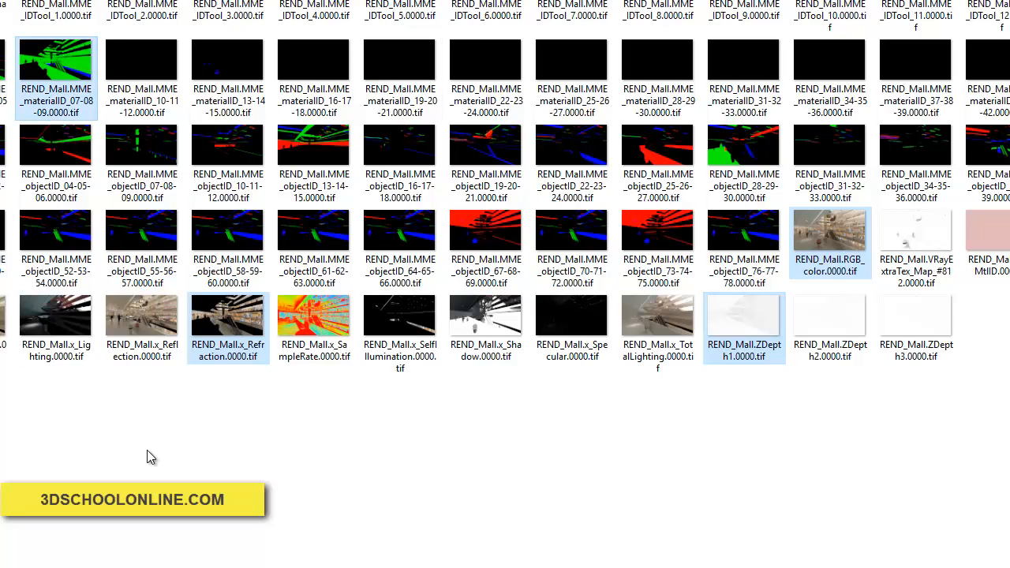
pyautogui.moveTo(144, 377)
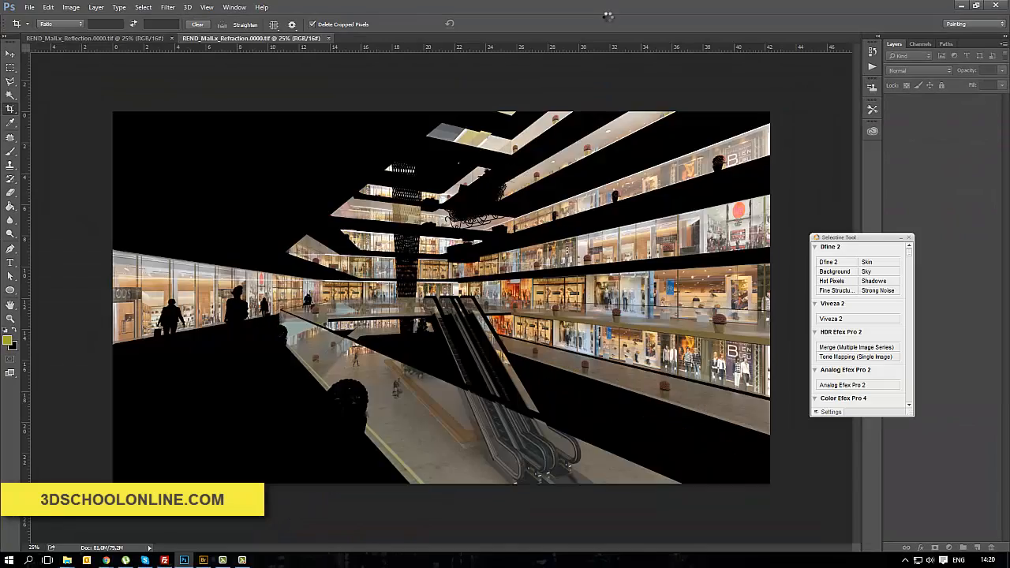
# Step: View the materialID_07-08-09 pass document and close the x_GI pass document
pyautogui.click(738, 38)
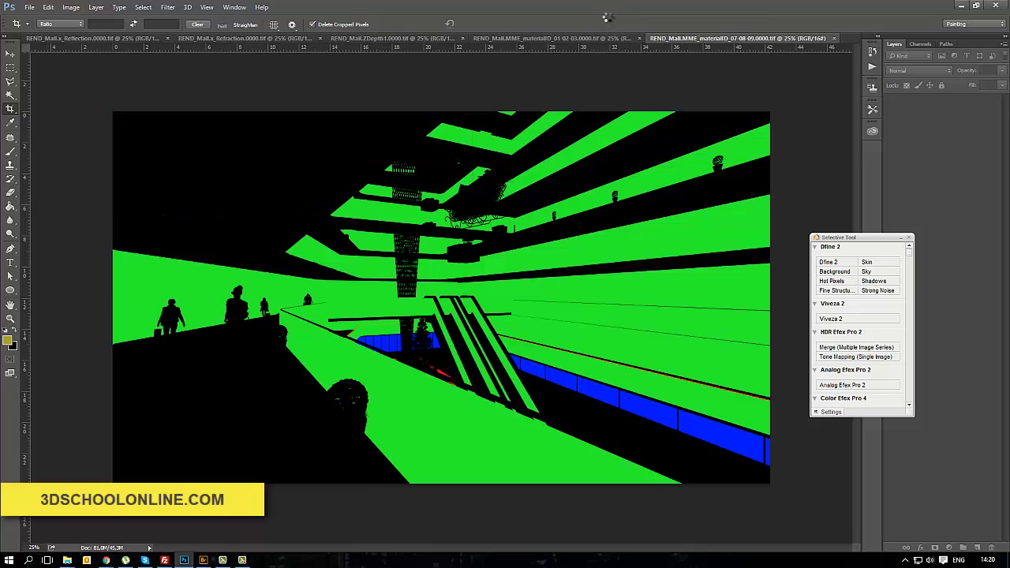
pyautogui.click(742, 38)
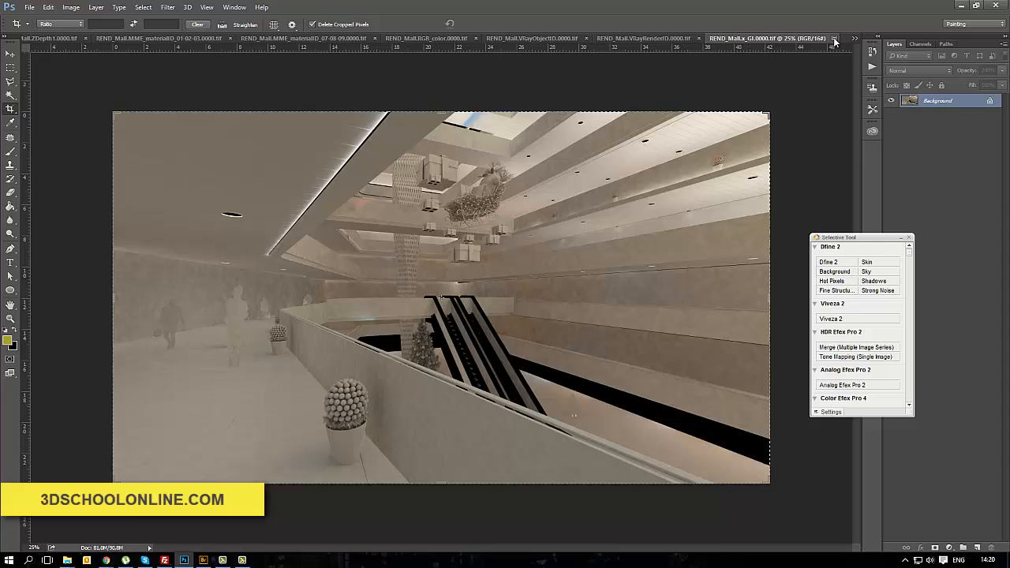
pyautogui.click(643, 38)
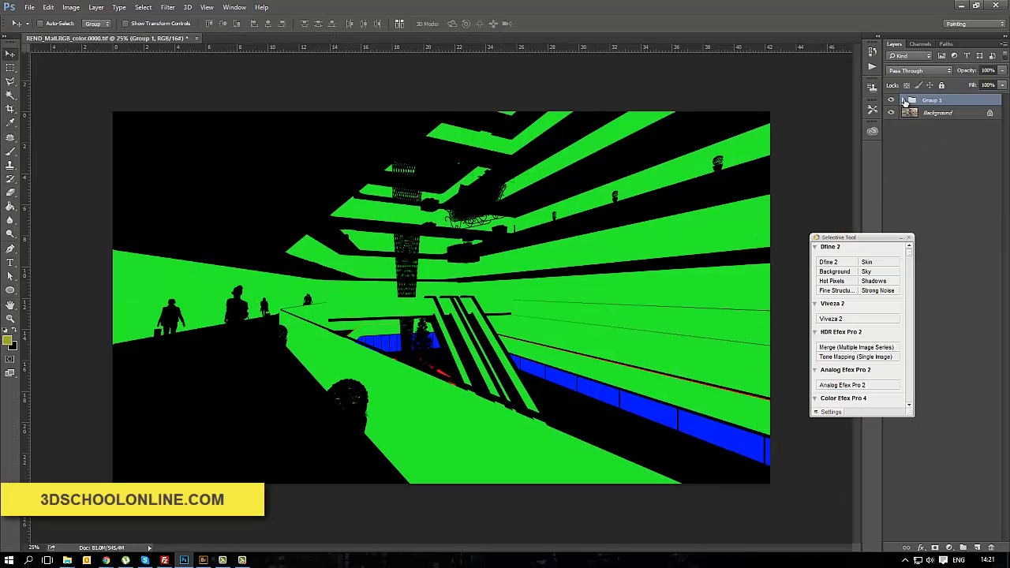
# Step: Rename Group 1 to 'Elements', collapse it, and begin renaming the new top group
pyautogui.doubleClick(933, 100)
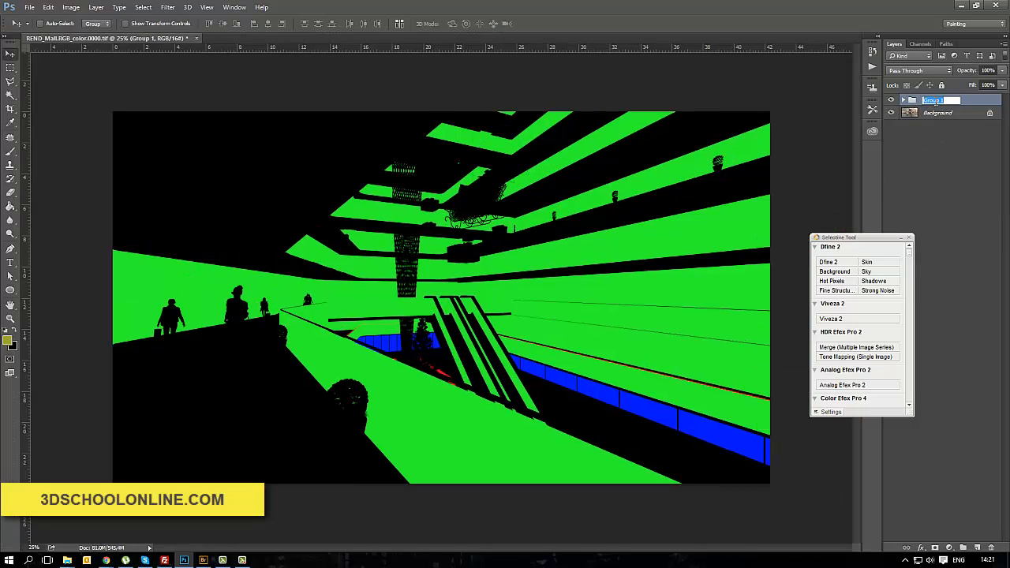
pyautogui.write('Elements')
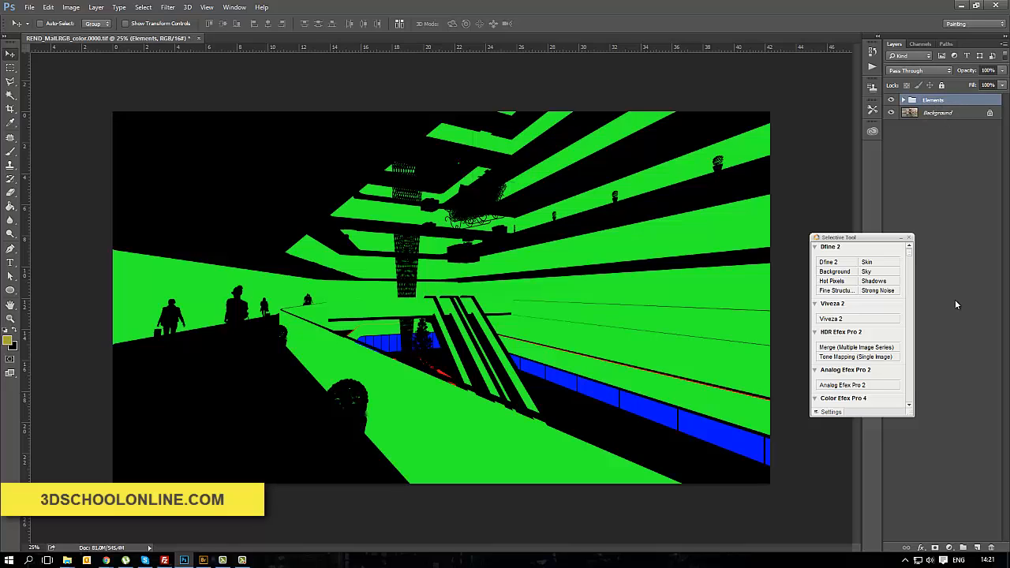
pyautogui.click(903, 99)
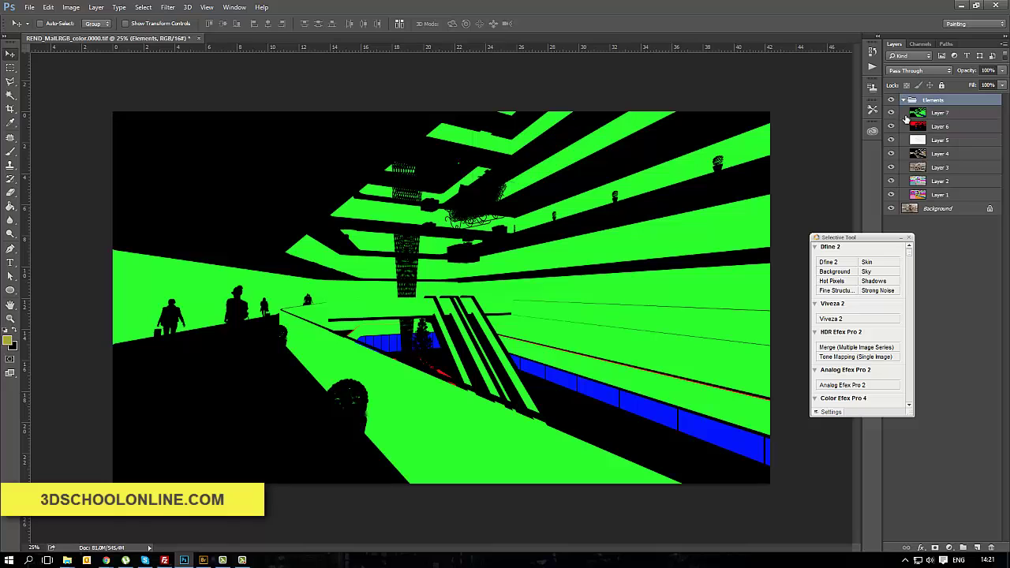
pyautogui.click(892, 112)
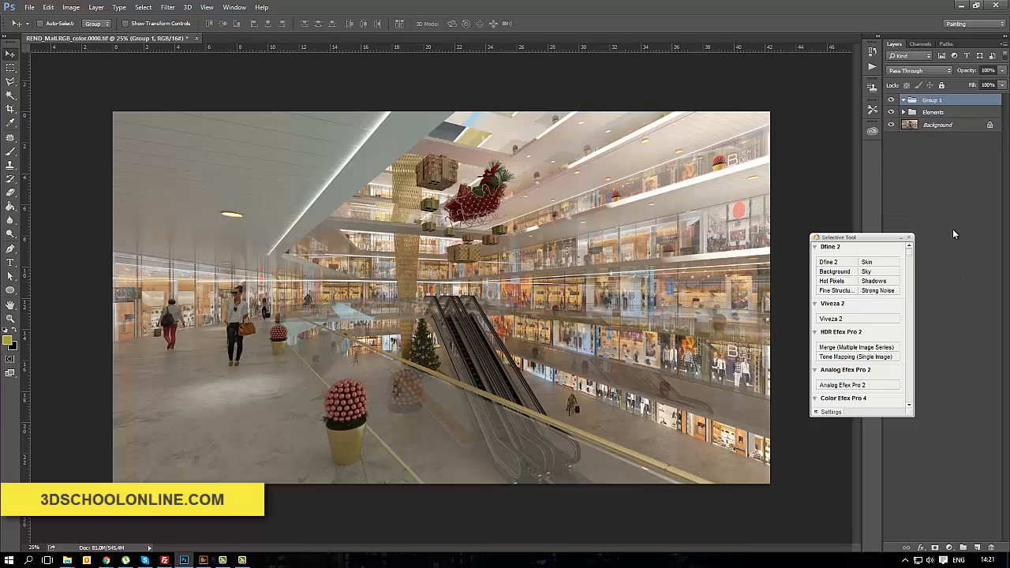
pyautogui.click(935, 99)
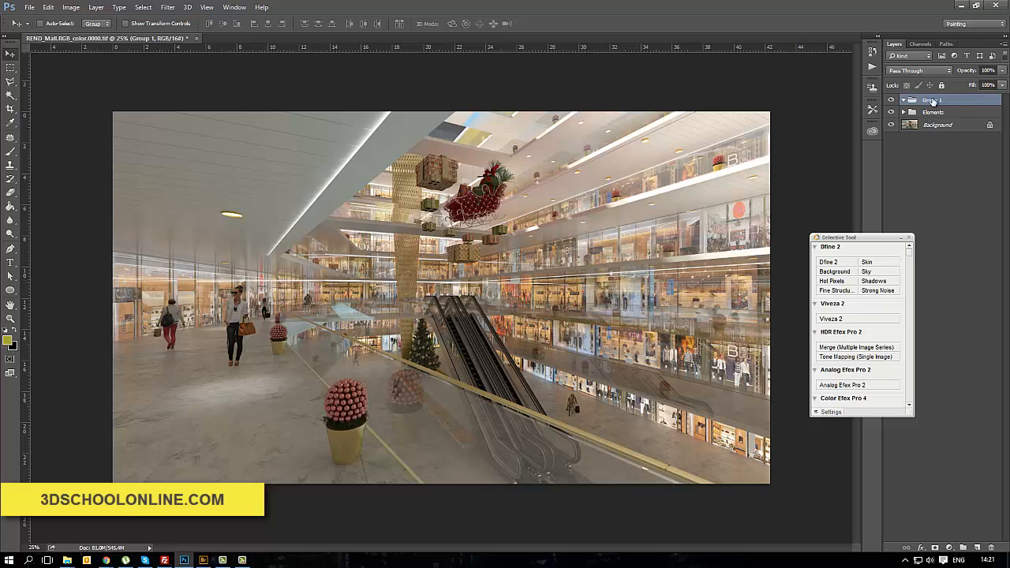
pyautogui.doubleClick(933, 99)
pyautogui.write('Render')
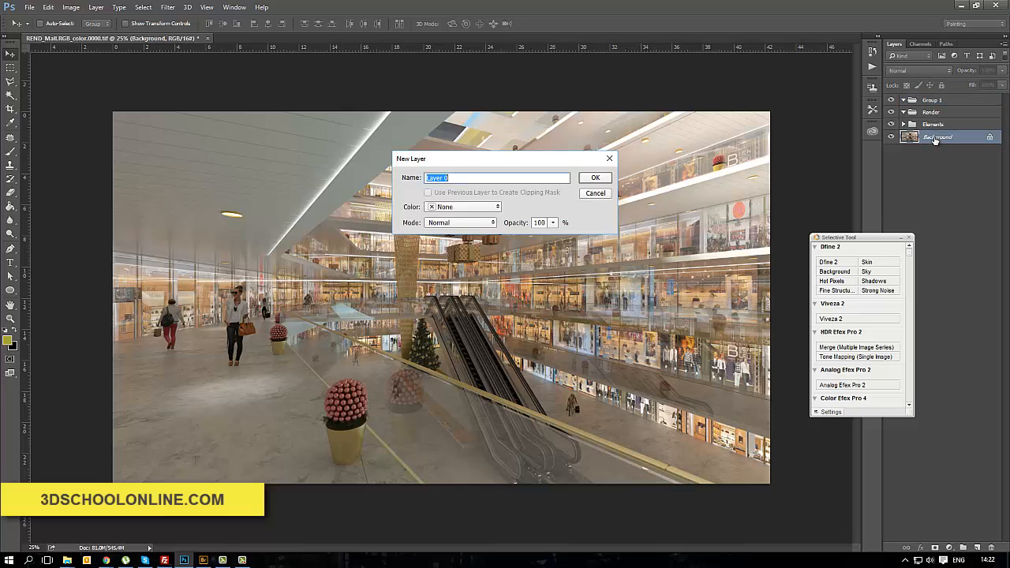
# Step: Convert the background to a regular layer and name the new groups People and Matte
pyautogui.click(595, 176)
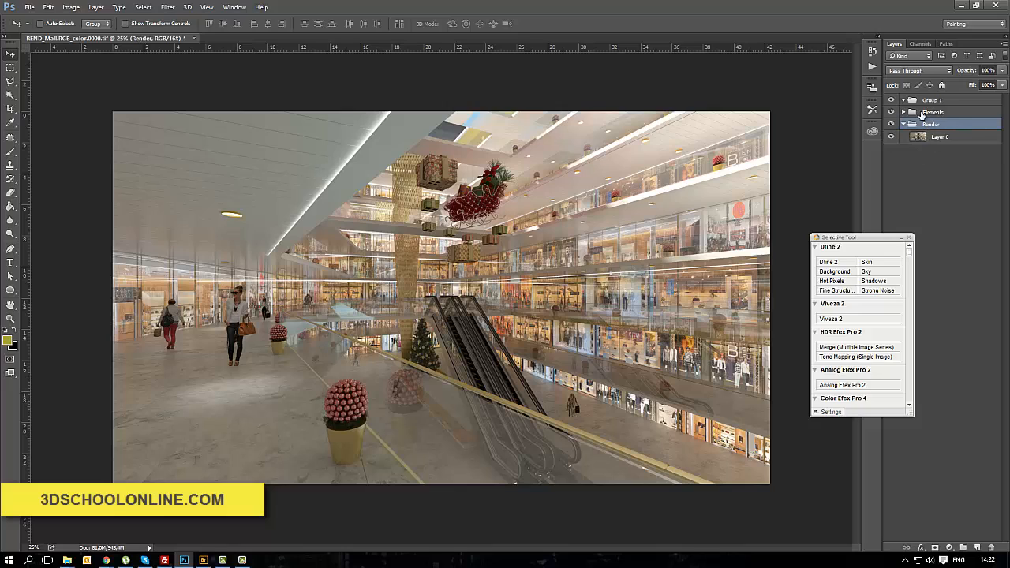
pyautogui.doubleClick(933, 100)
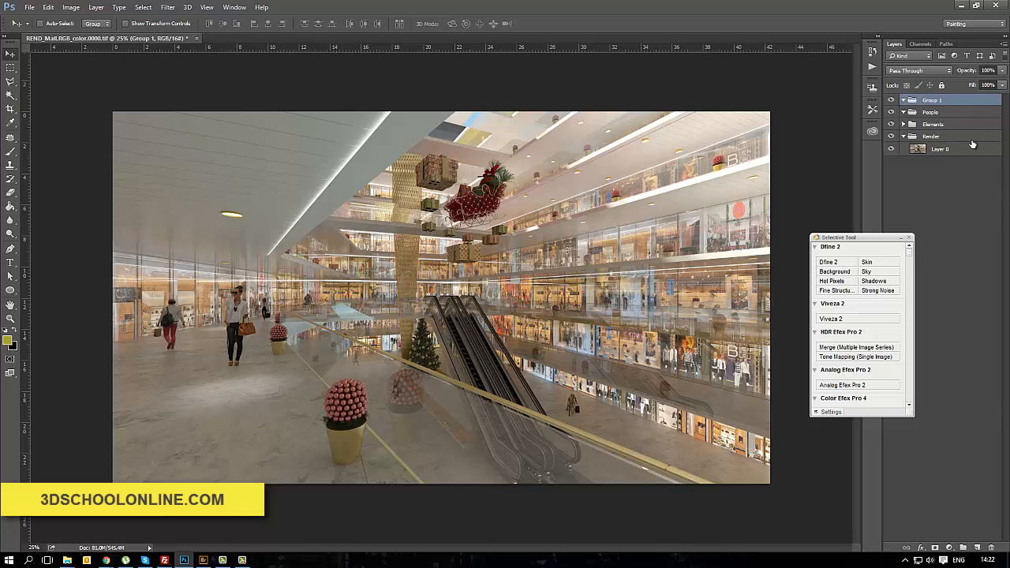
pyautogui.doubleClick(932, 100)
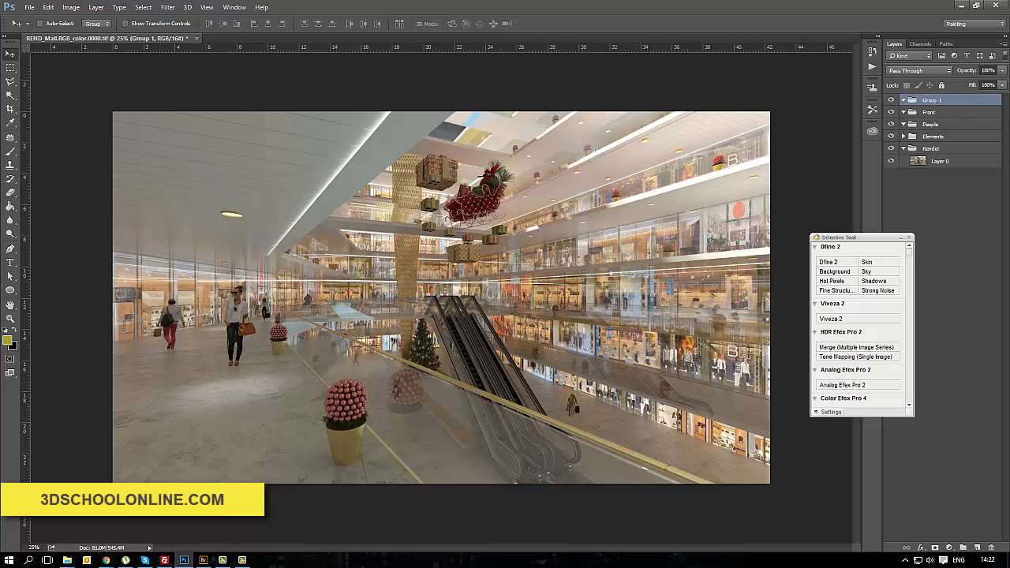
pyautogui.doubleClick(934, 99)
pyautogui.write('Matte')
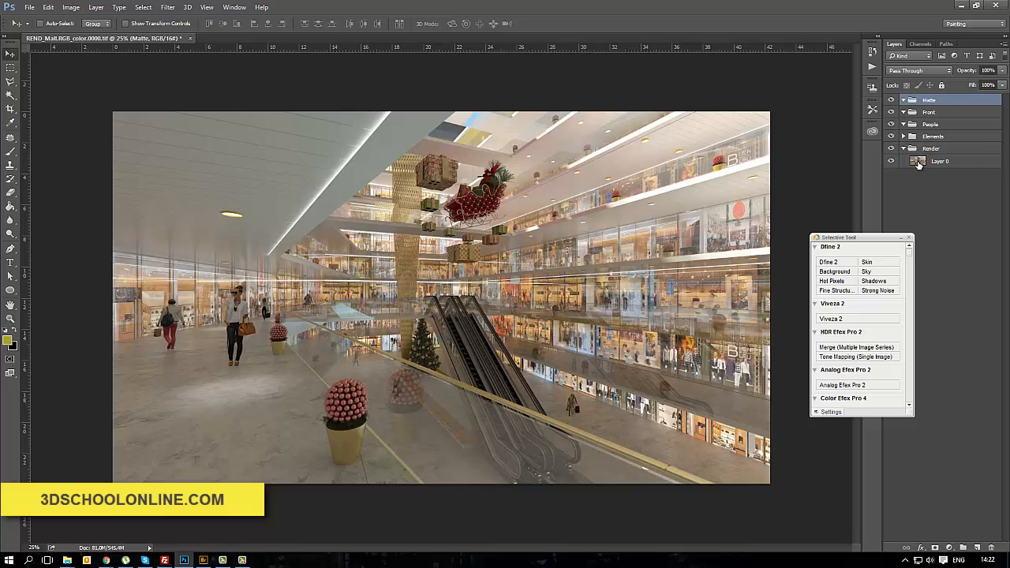
# Step: Duplicate Layer 0 in Render, hide the copy, and expand the Elements group
pyautogui.click(940, 161)
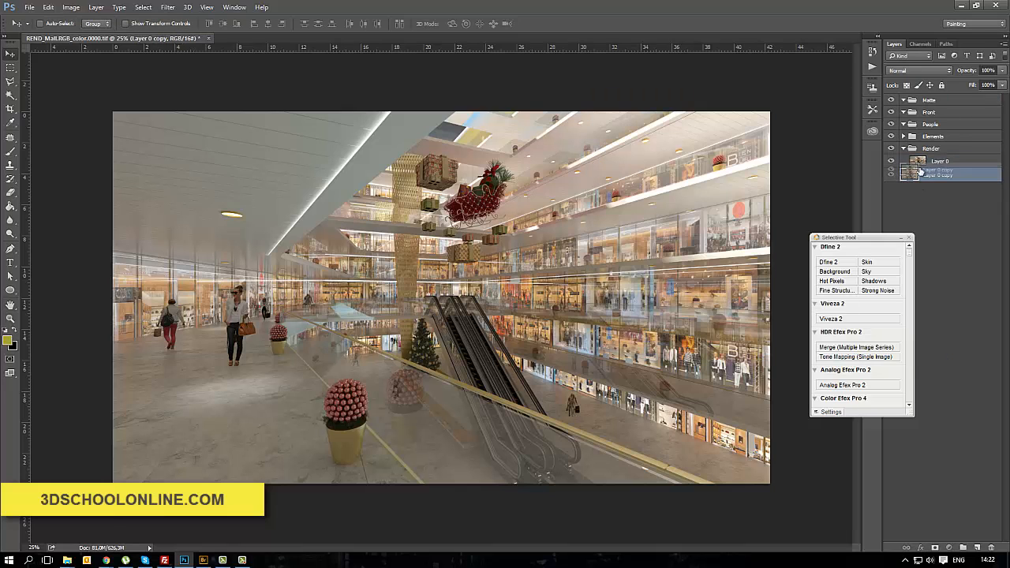
pyautogui.click(892, 176)
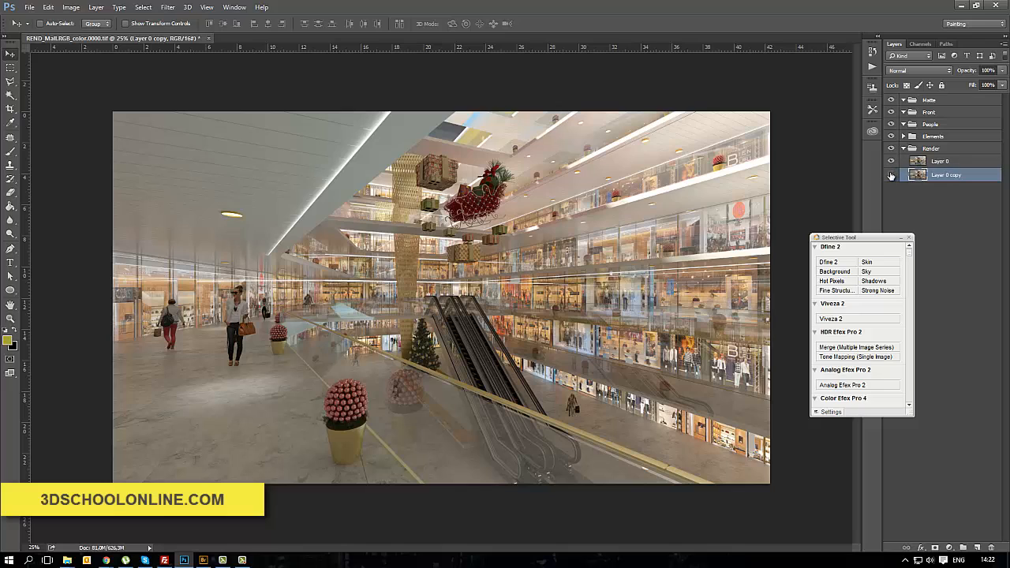
pyautogui.click(939, 161)
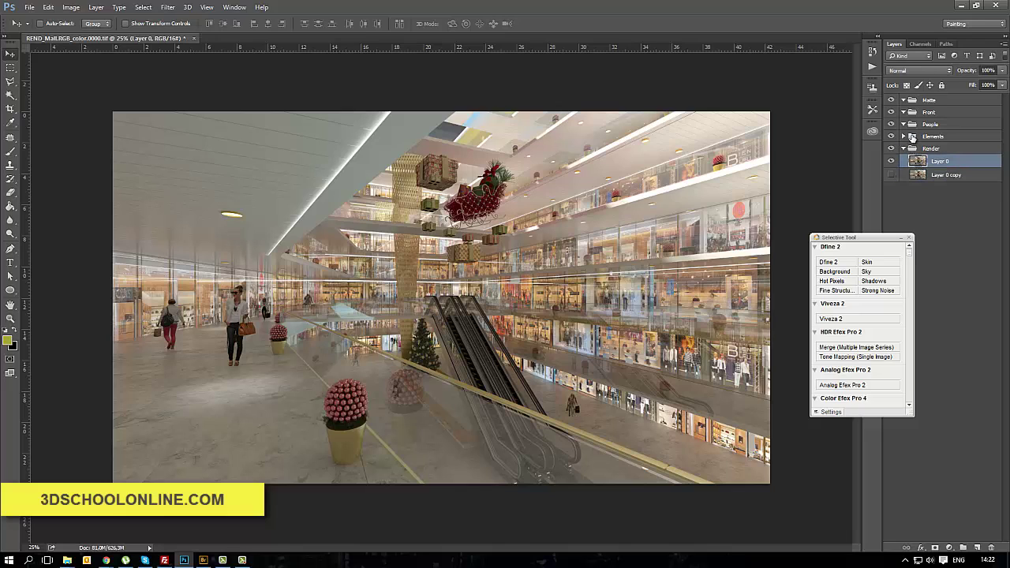
pyautogui.click(904, 135)
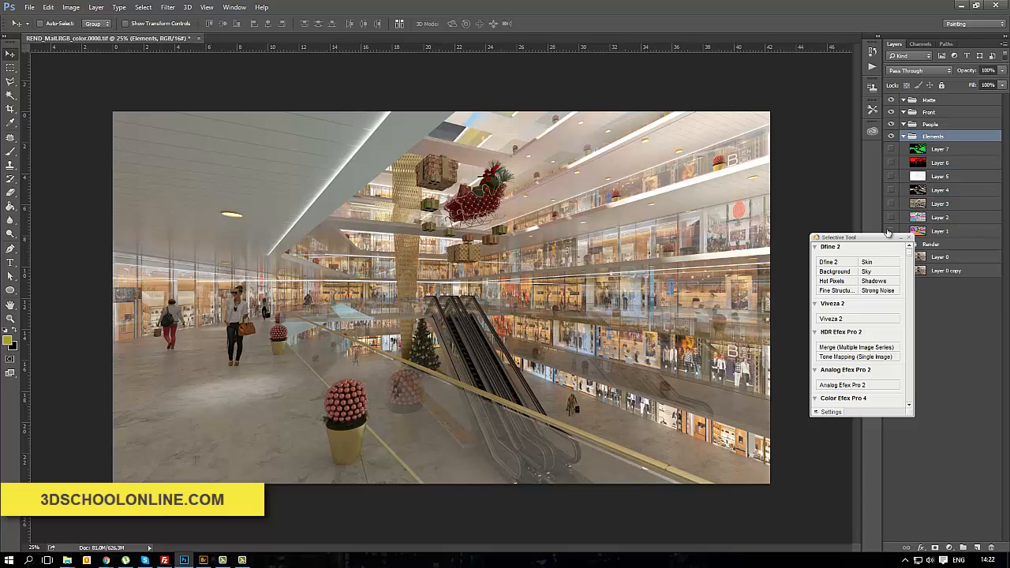
pyautogui.click(940, 257)
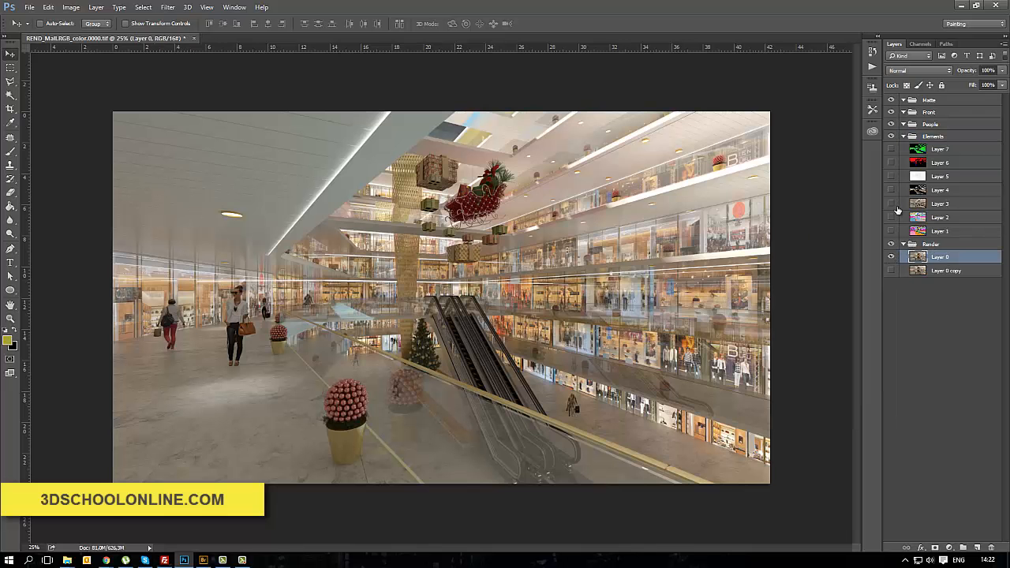
# Step: Show Layer 3 and try Overlay and other blend modes and opacity values on it
pyautogui.click(893, 204)
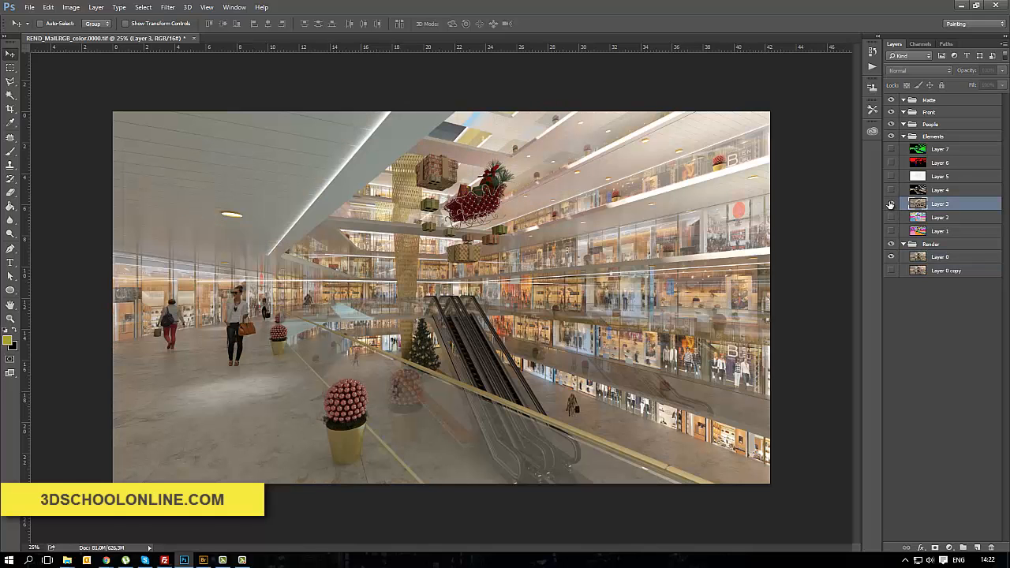
pyautogui.click(891, 204)
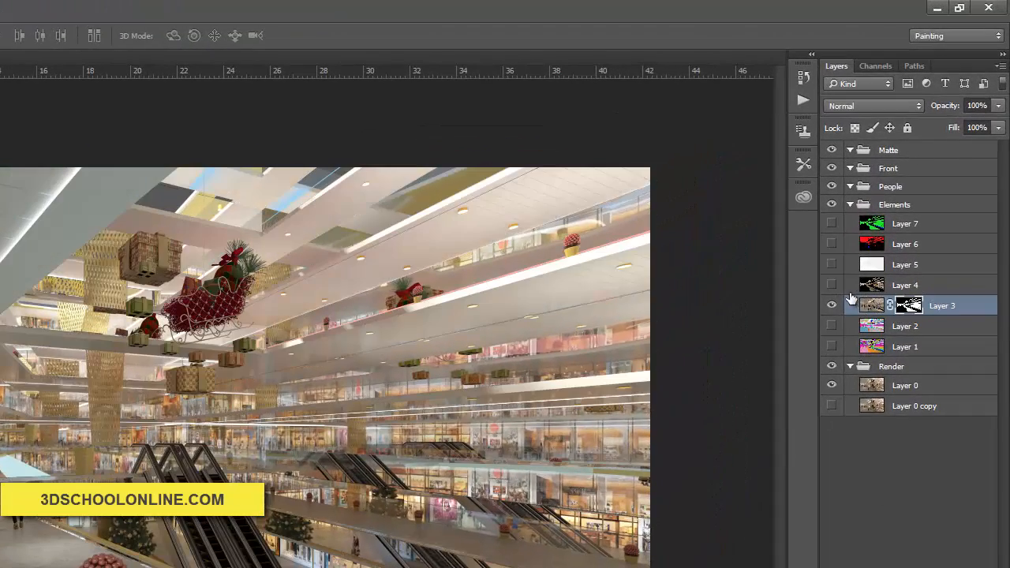
pyautogui.click(872, 106)
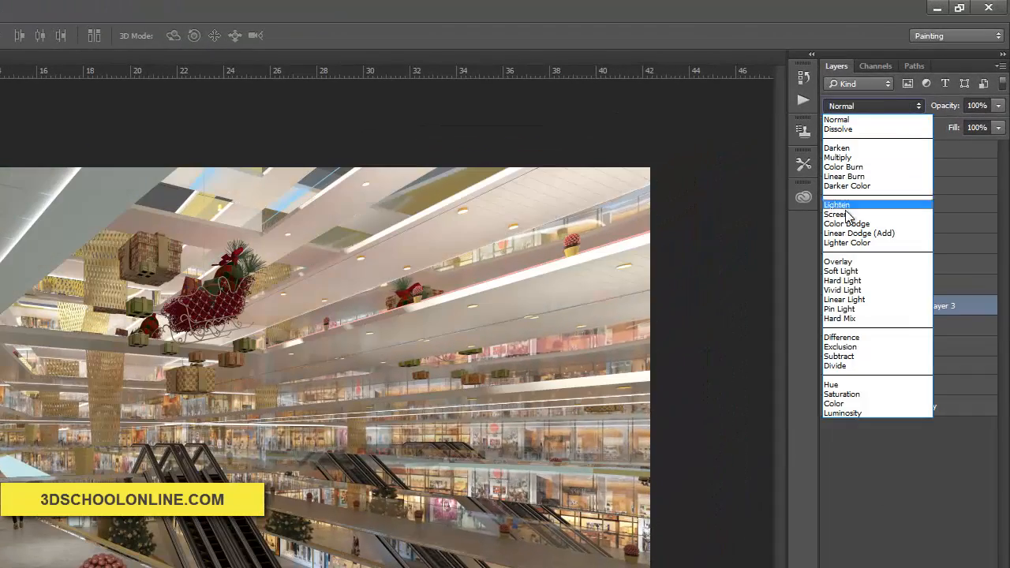
pyautogui.click(838, 262)
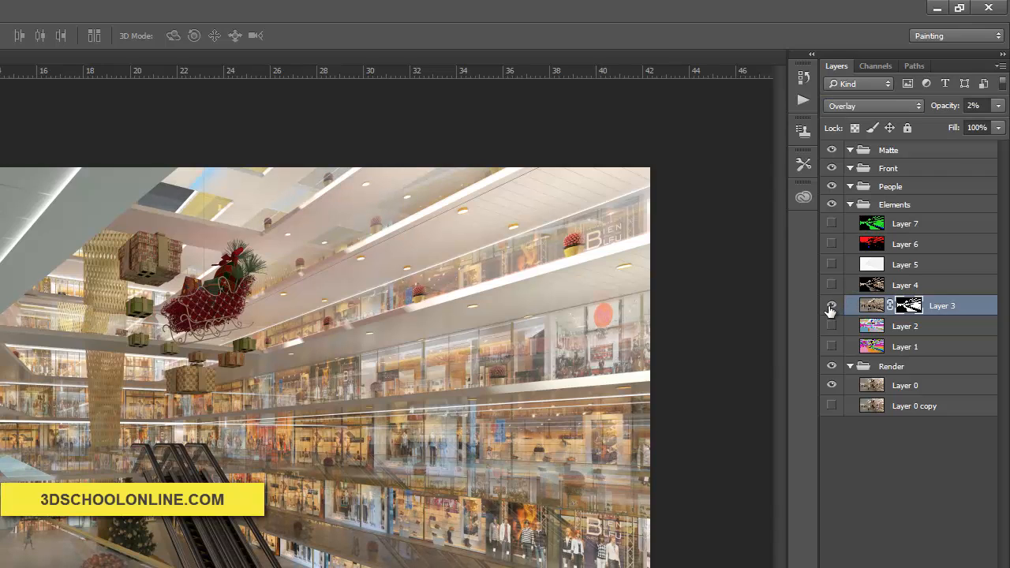
pyautogui.tripleClick(973, 105)
pyautogui.write('20')
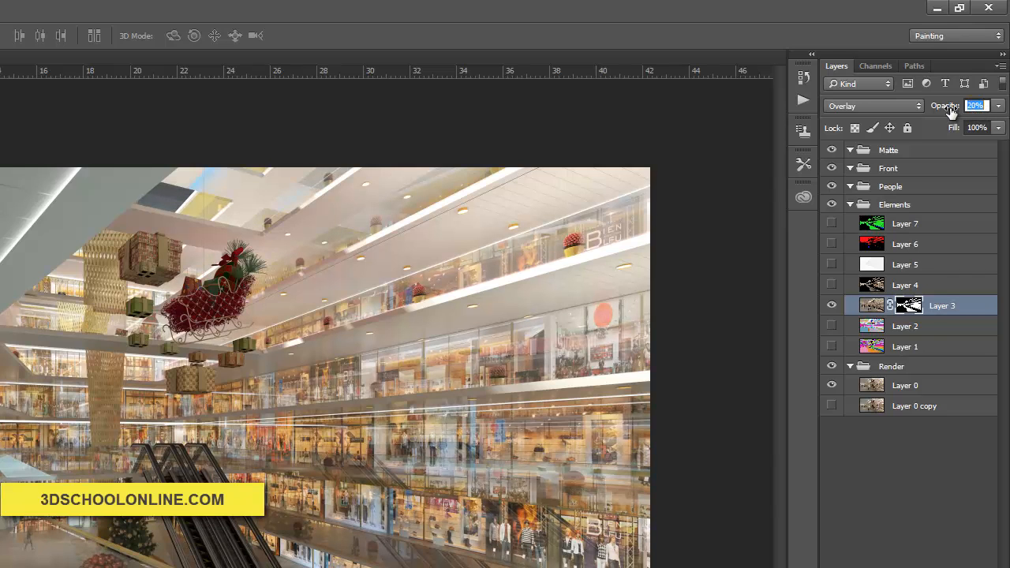
pyautogui.click(873, 105)
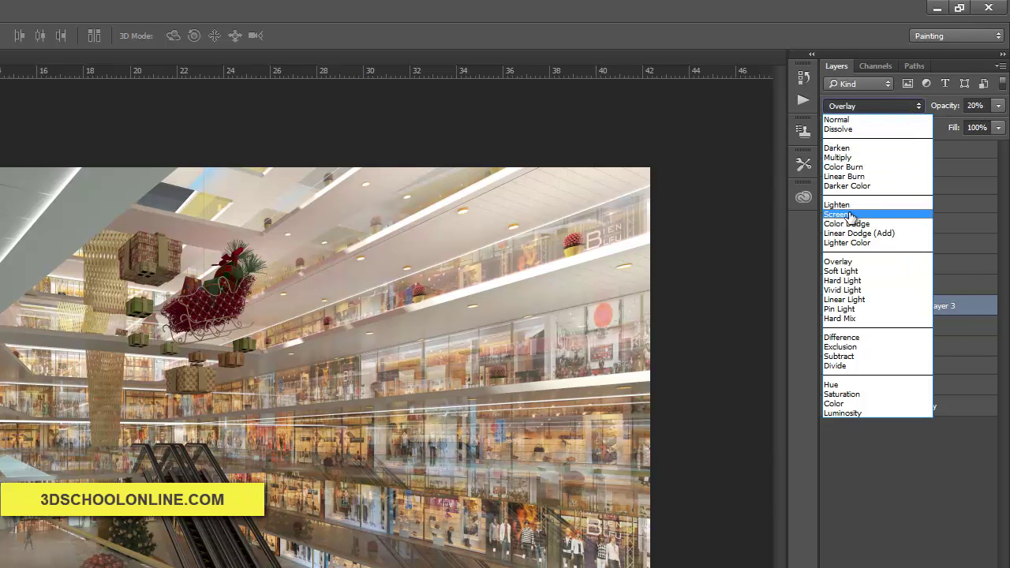
pyautogui.click(836, 214)
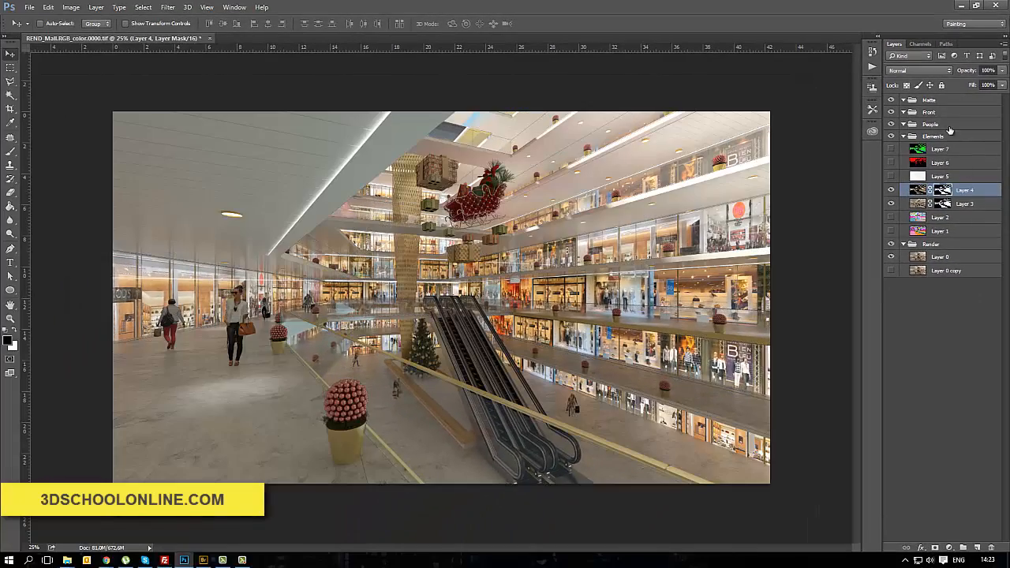
# Step: Try Soft Light, Lighten and Screen blends on Layer 4, toggling it and adjusting opacity
pyautogui.click(918, 70)
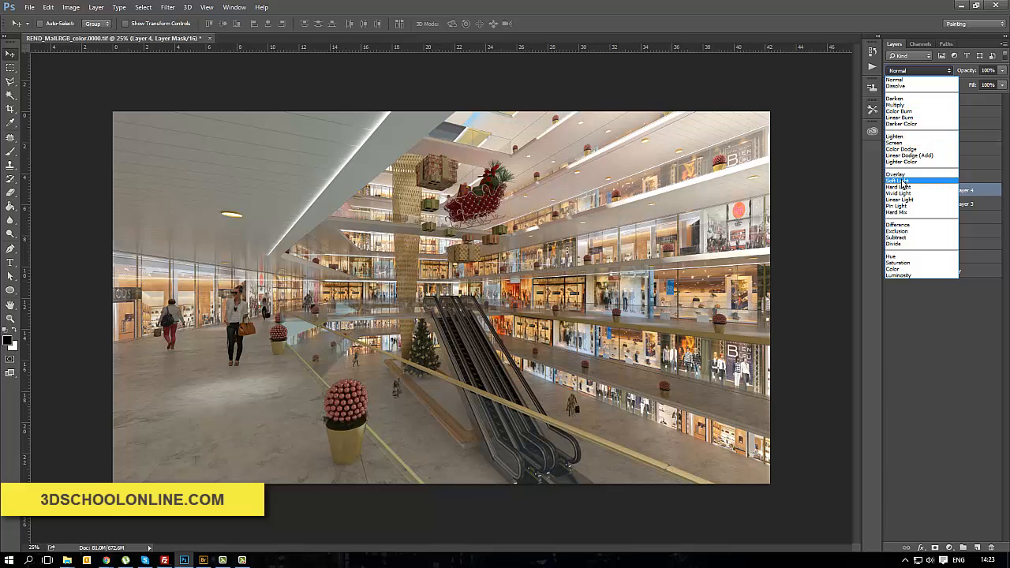
pyautogui.click(898, 180)
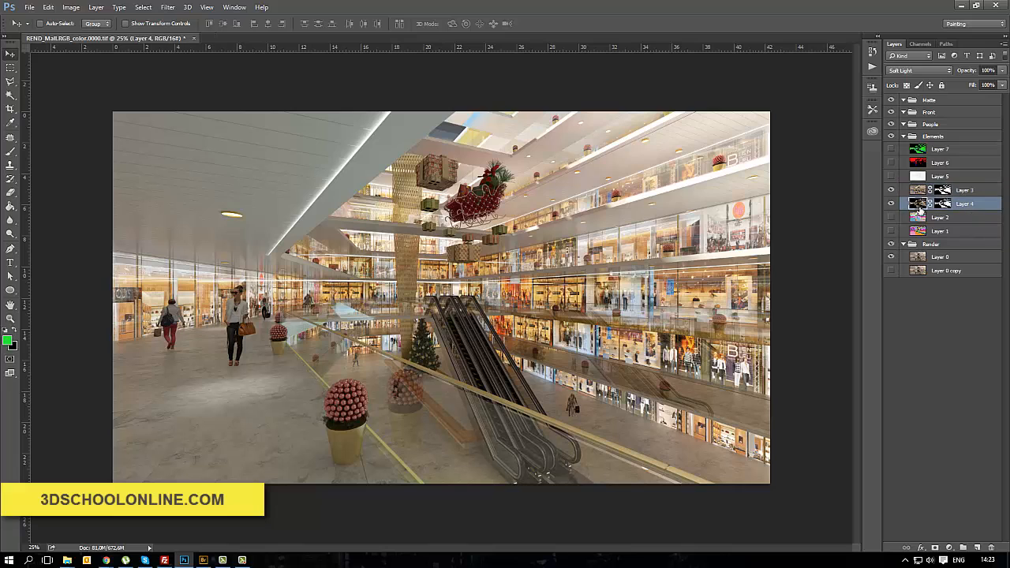
pyautogui.click(892, 204)
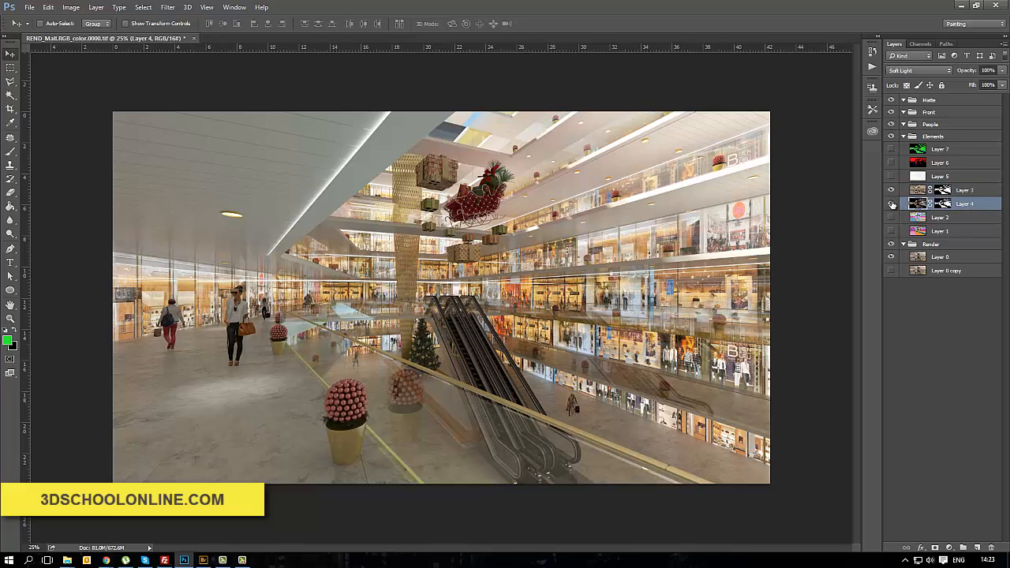
pyautogui.click(893, 204)
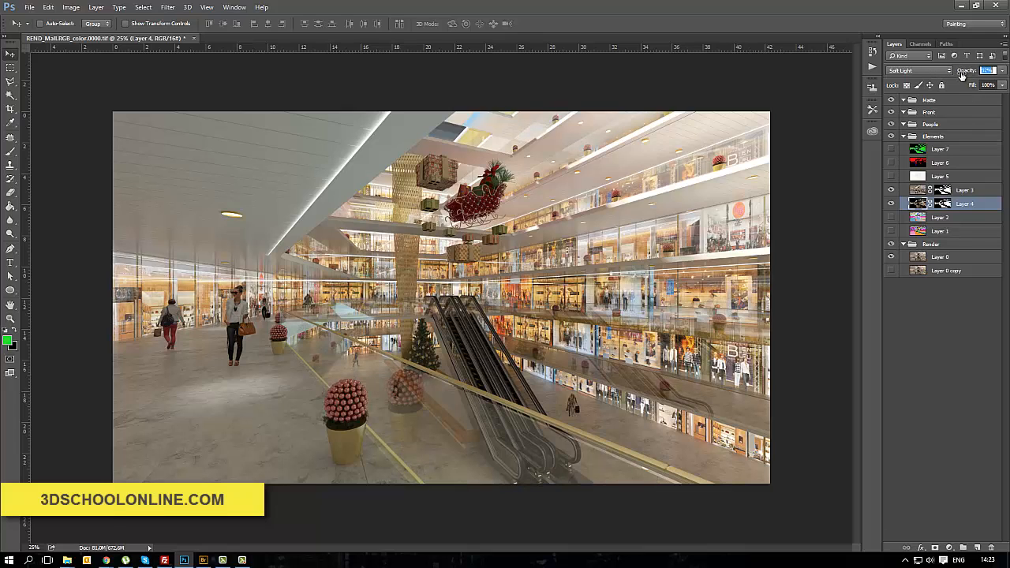
pyautogui.click(918, 70)
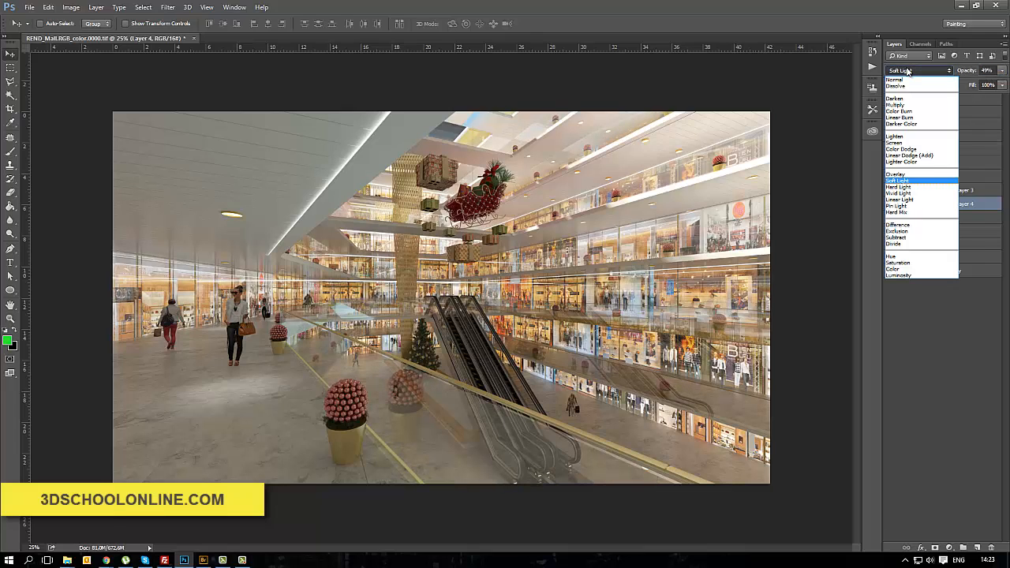
pyautogui.click(895, 136)
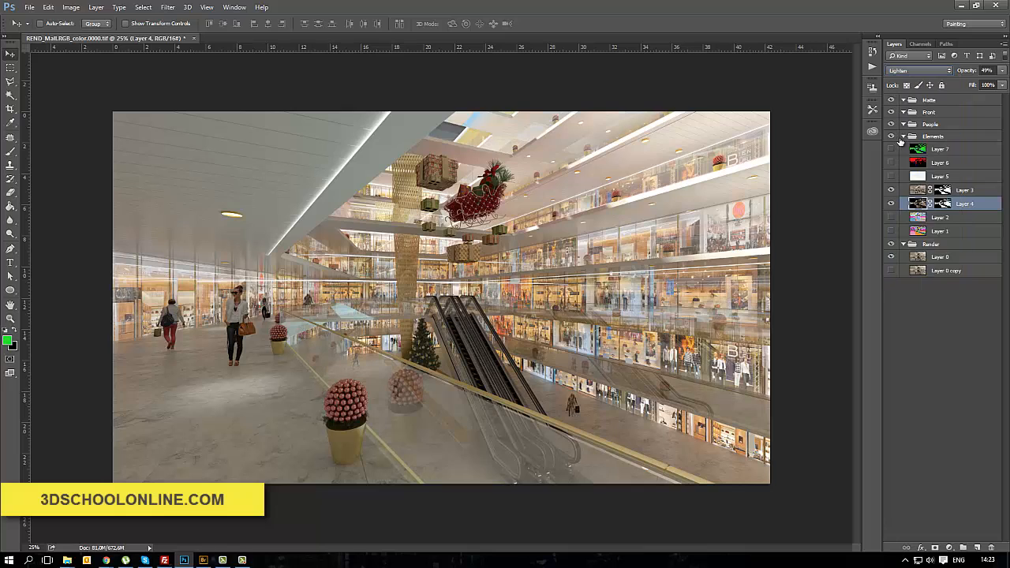
pyautogui.click(918, 71)
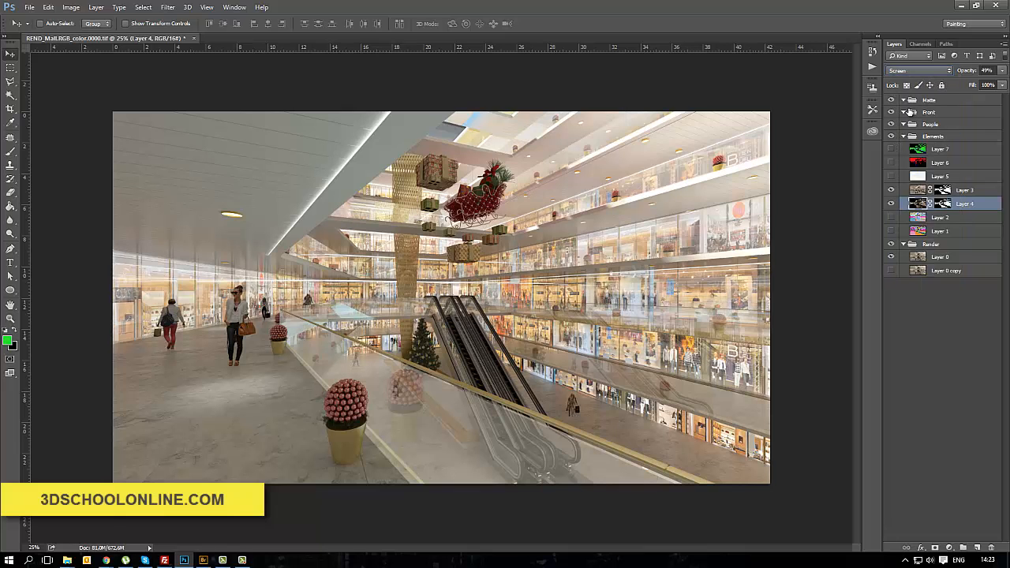
pyautogui.tripleClick(987, 71)
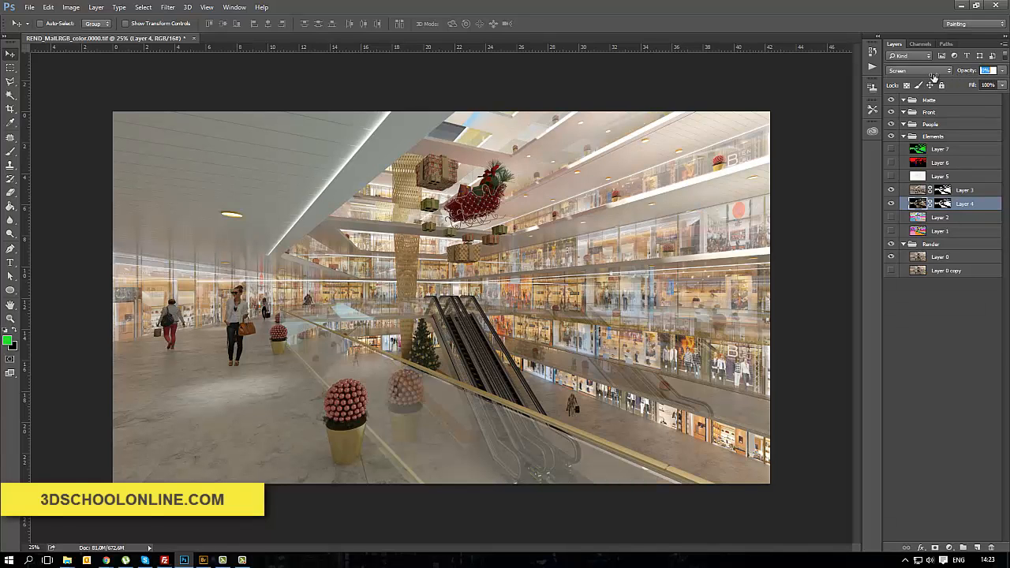
# Step: Try Color Dodge, return Layer 4 to Soft Light, and compare Layers 4 and 3 on and off
pyautogui.click(917, 70)
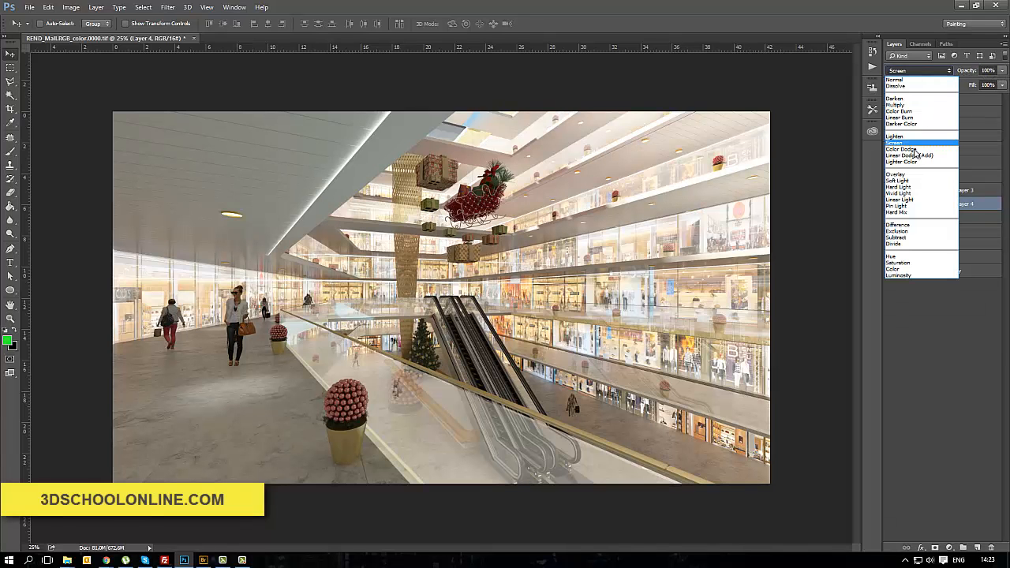
pyautogui.click(900, 149)
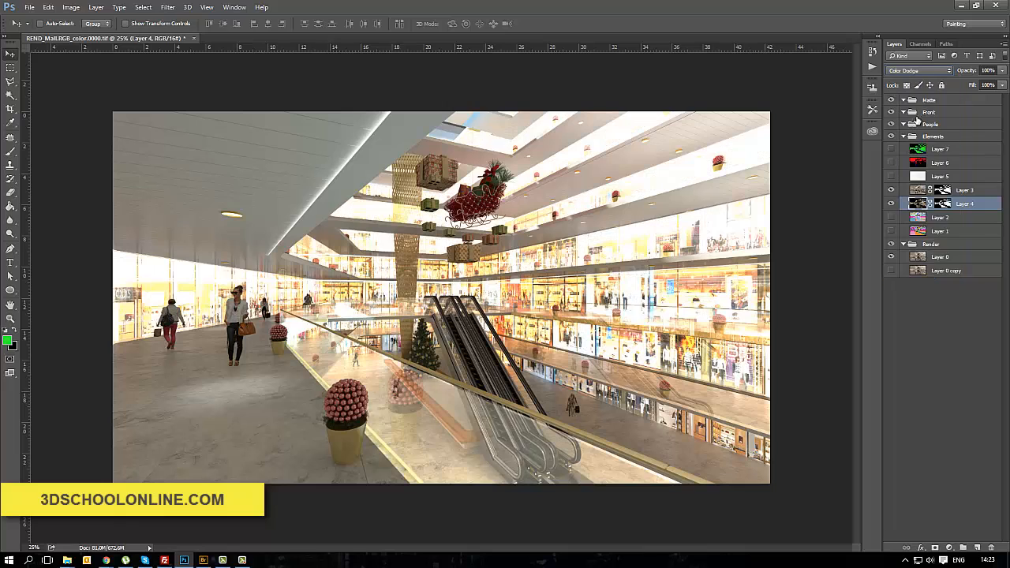
pyautogui.click(918, 70)
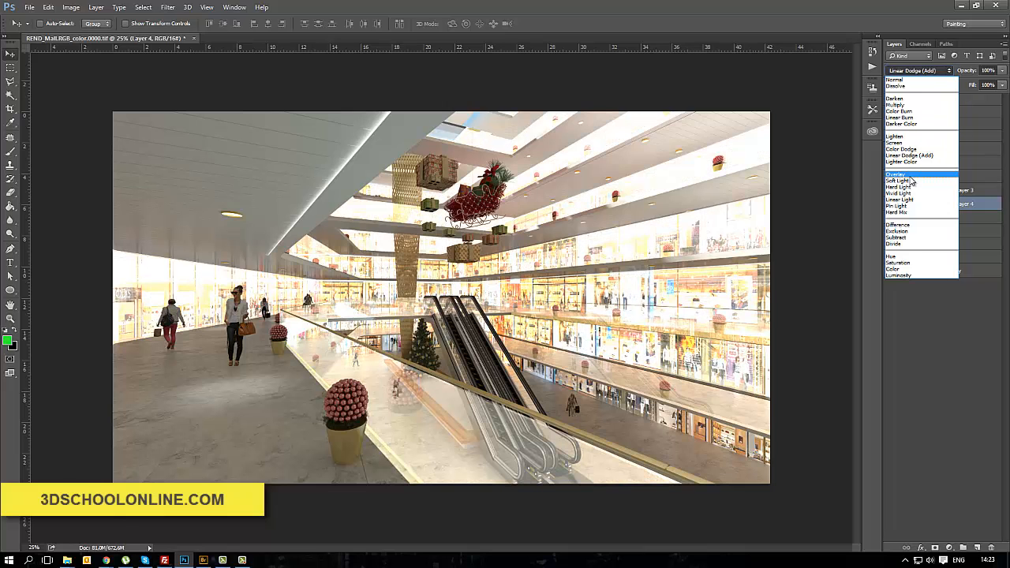
pyautogui.click(898, 180)
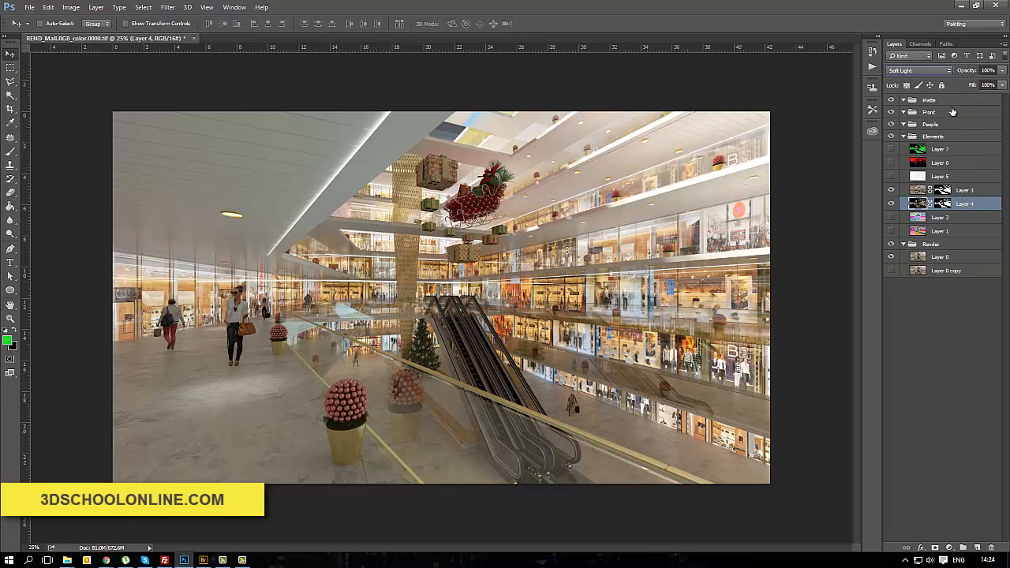
pyautogui.click(892, 203)
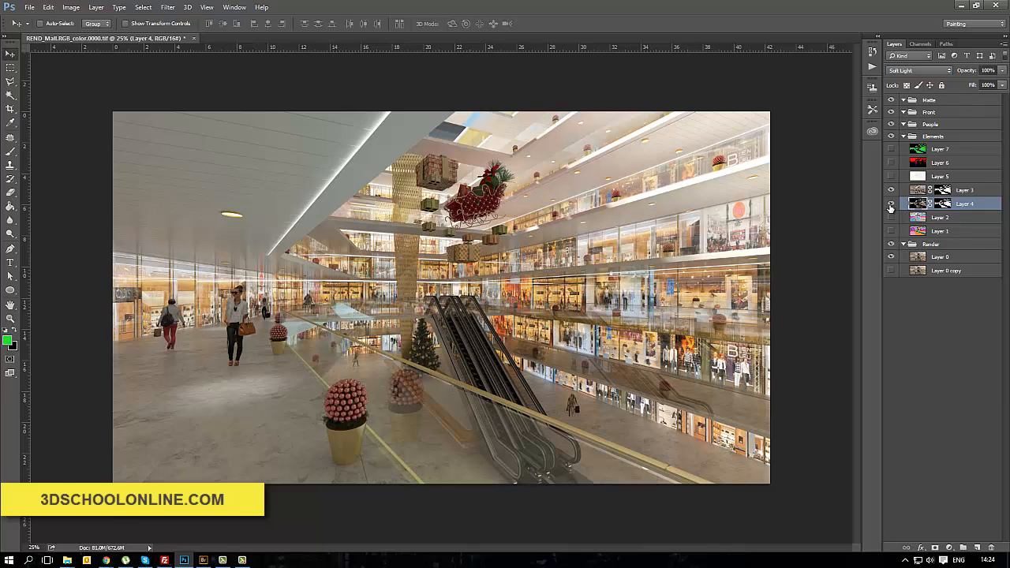
pyautogui.click(892, 204)
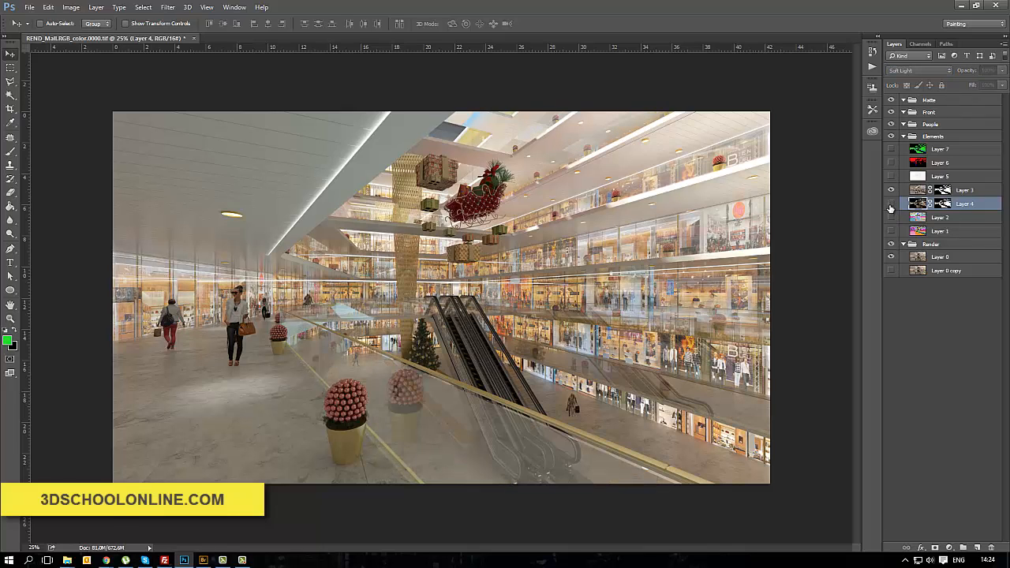
pyautogui.click(892, 203)
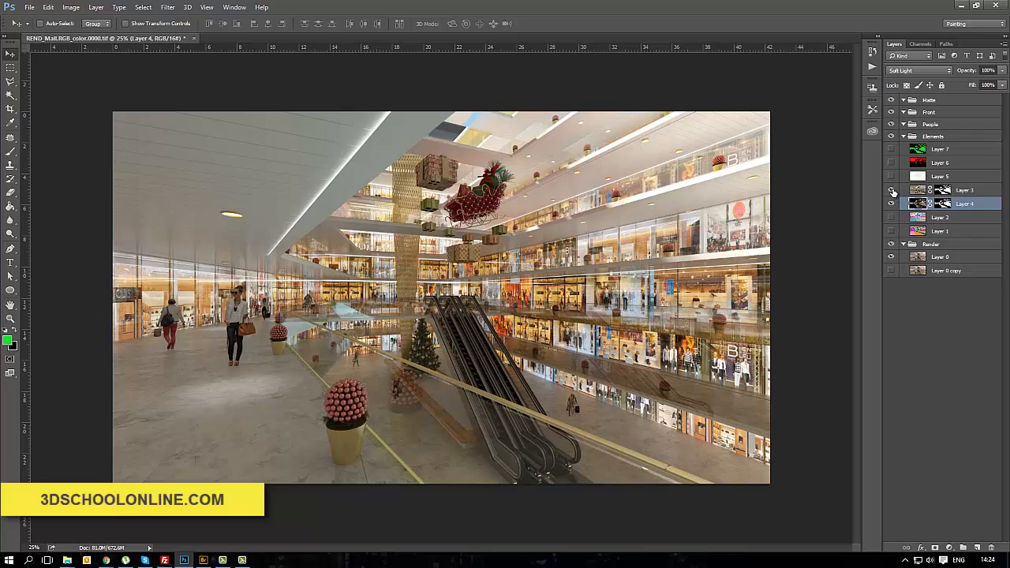
pyautogui.click(965, 189)
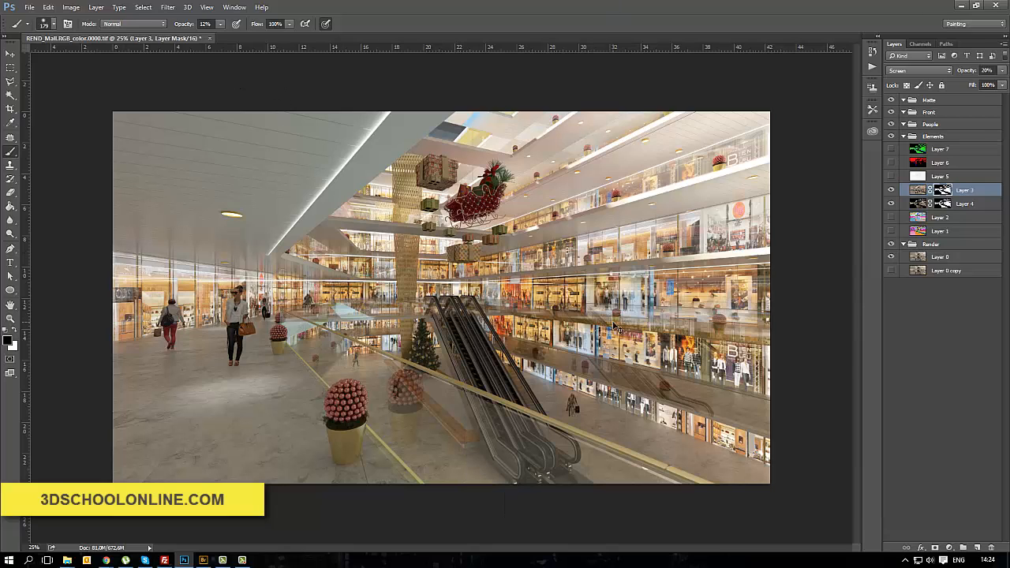
# Step: Paint Layer 3's mask with a 29% opacity brush and toggle Layer 3 to compare
pyautogui.click(10, 54)
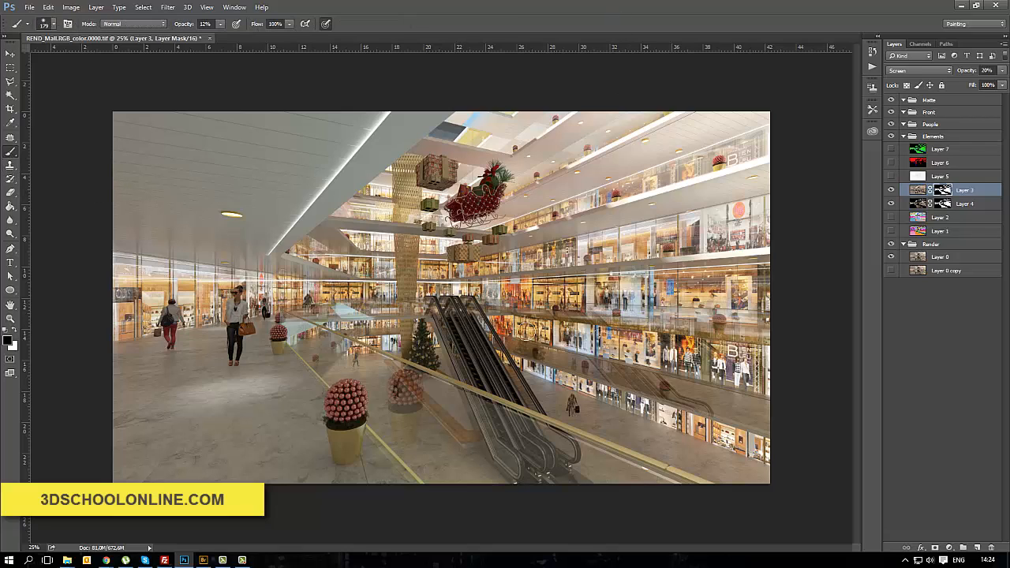
pyautogui.tripleClick(207, 24)
pyautogui.write('29')
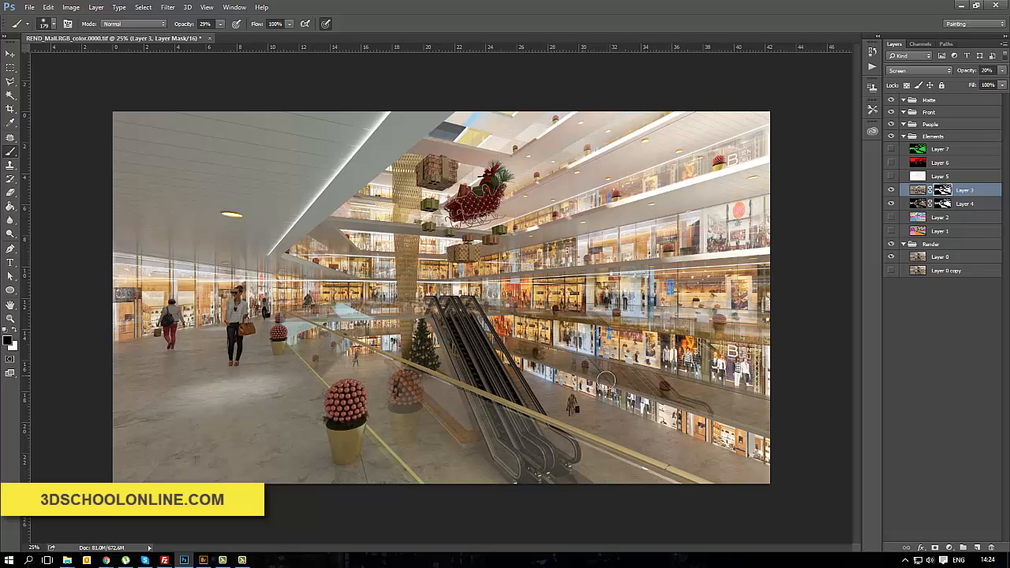
pyautogui.click(892, 190)
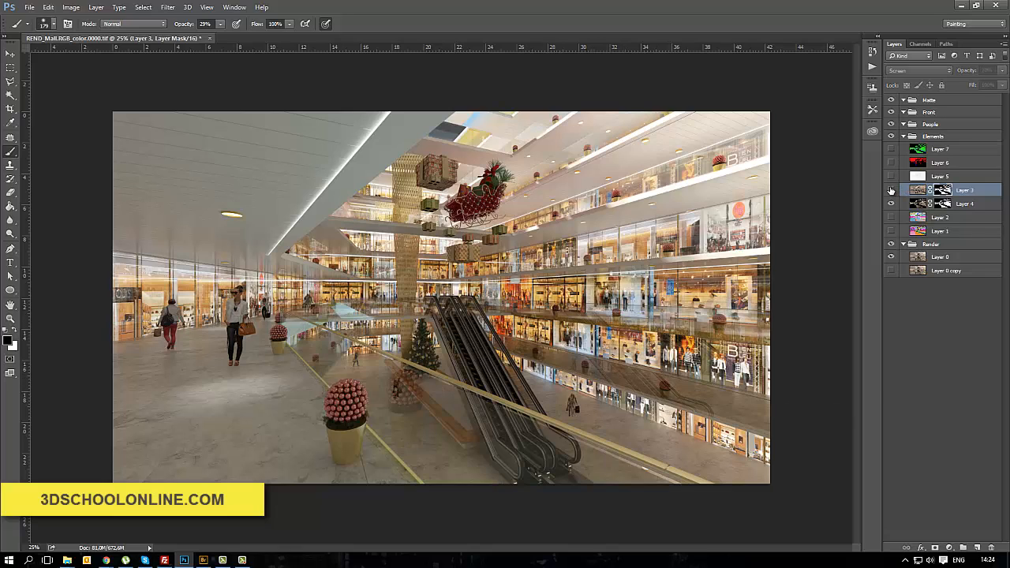
pyautogui.click(892, 190)
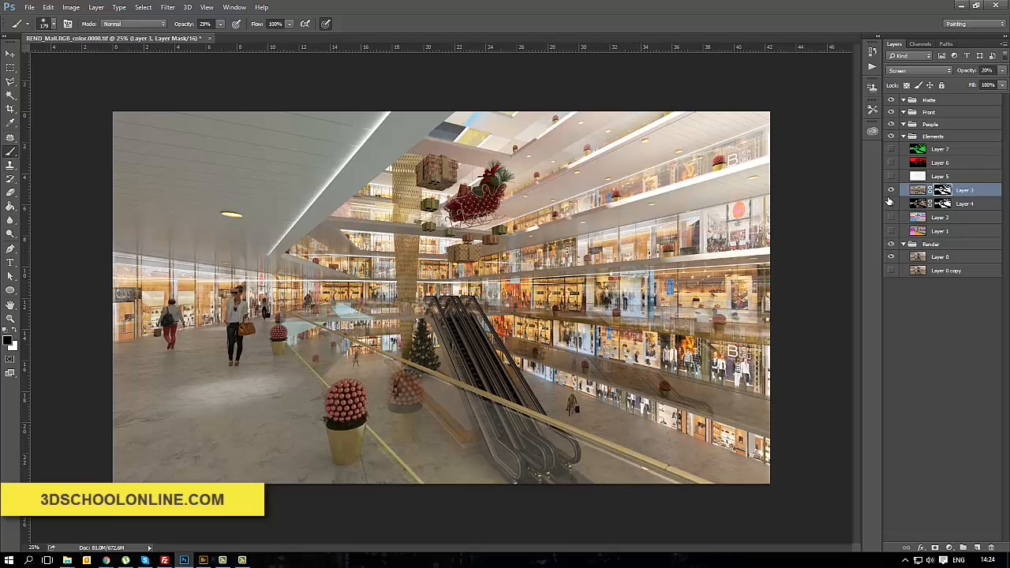
# Step: Toggle Layer 4 to compare and select its opacity field to lower it
pyautogui.click(891, 203)
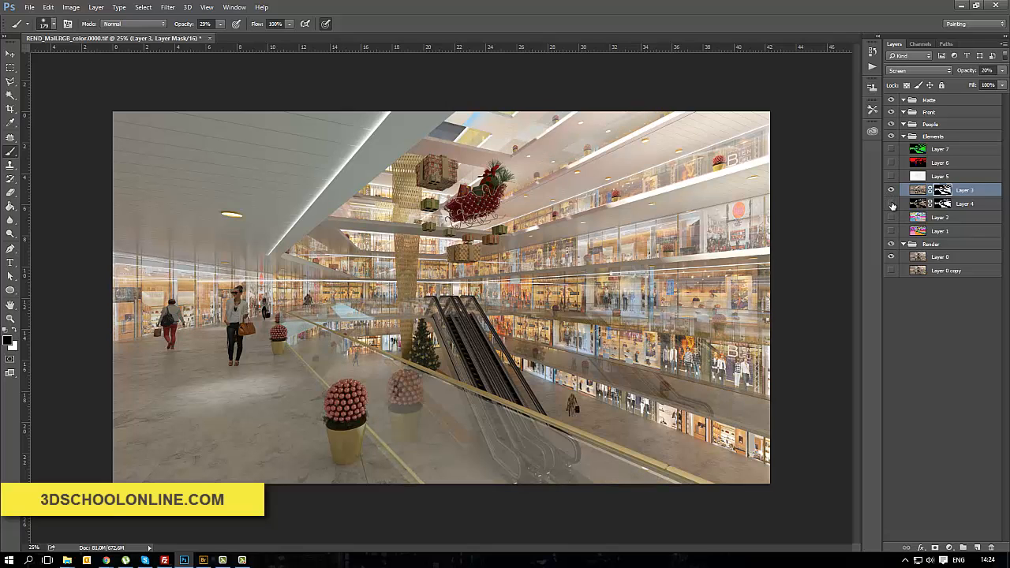
pyautogui.click(964, 204)
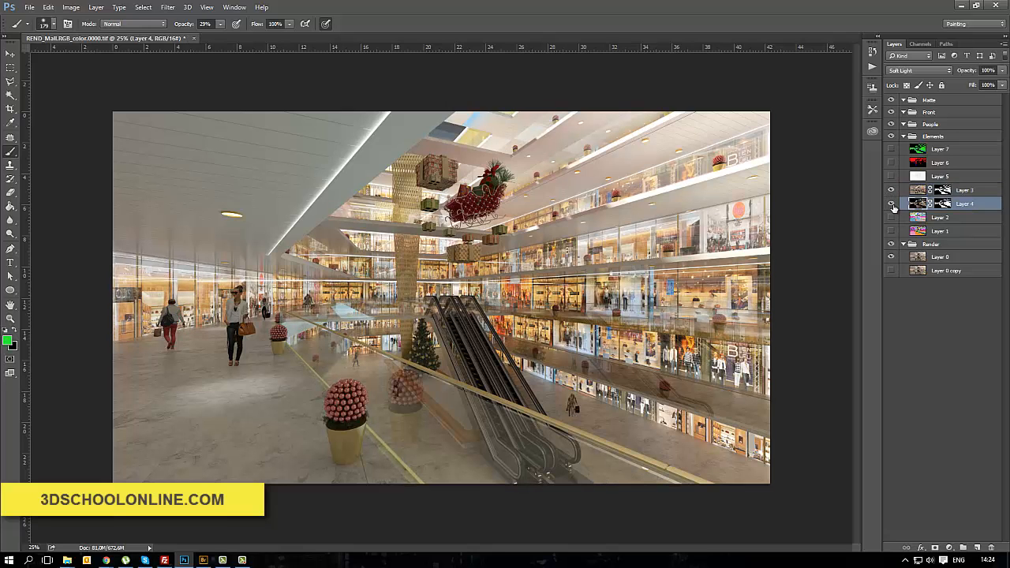
pyautogui.click(892, 204)
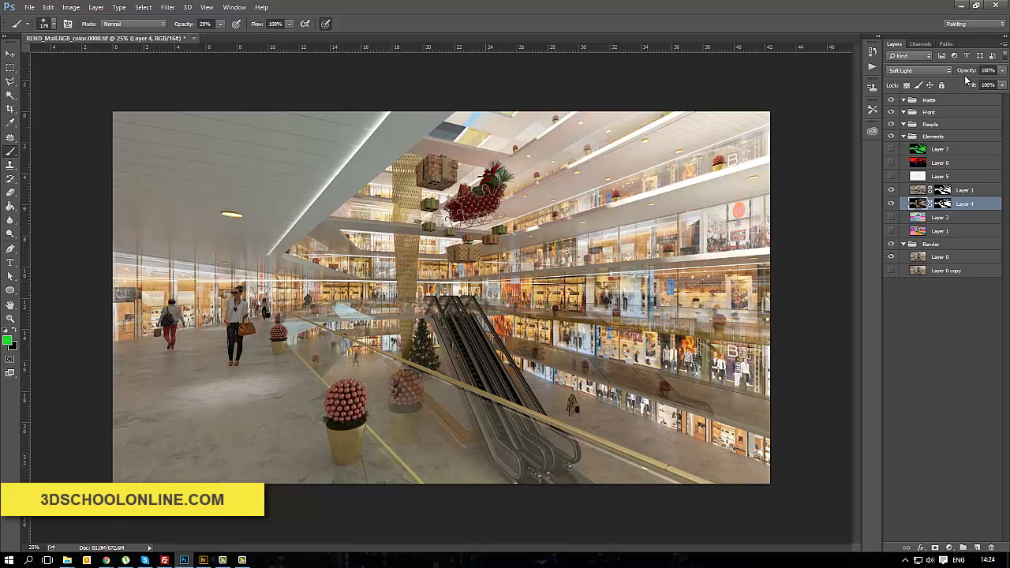
pyautogui.tripleClick(988, 70)
pyautogui.write('96')
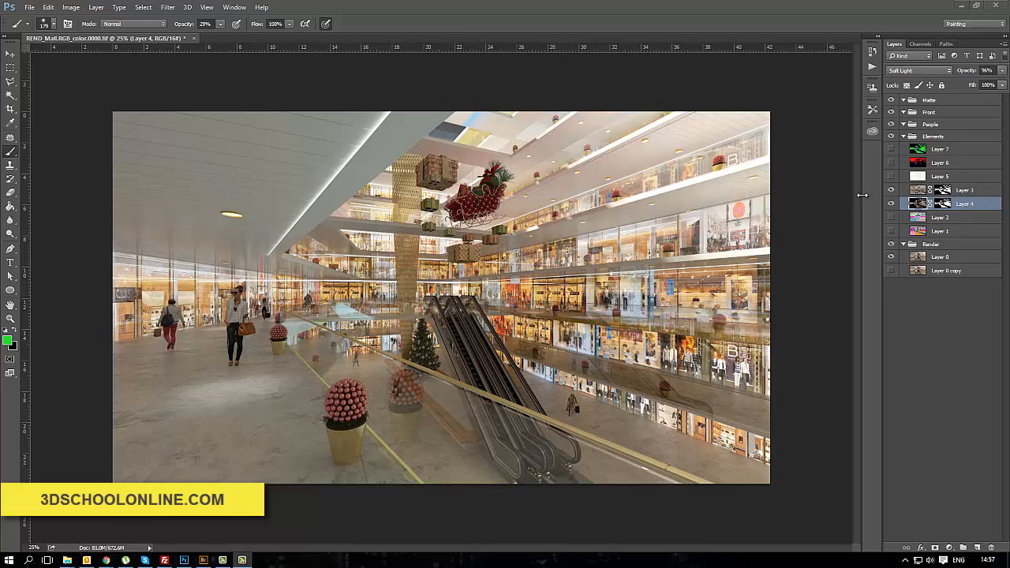
# Step: Set Layer 4 to 96% opacity, compare layer visibility, and switch to the VRayExtraTex document
pyautogui.click(892, 204)
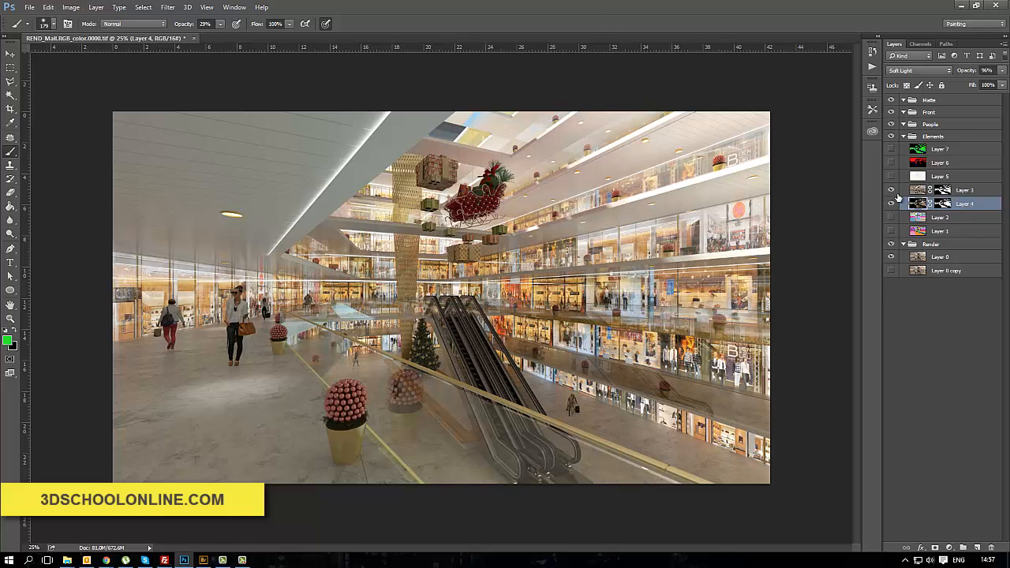
pyautogui.click(891, 162)
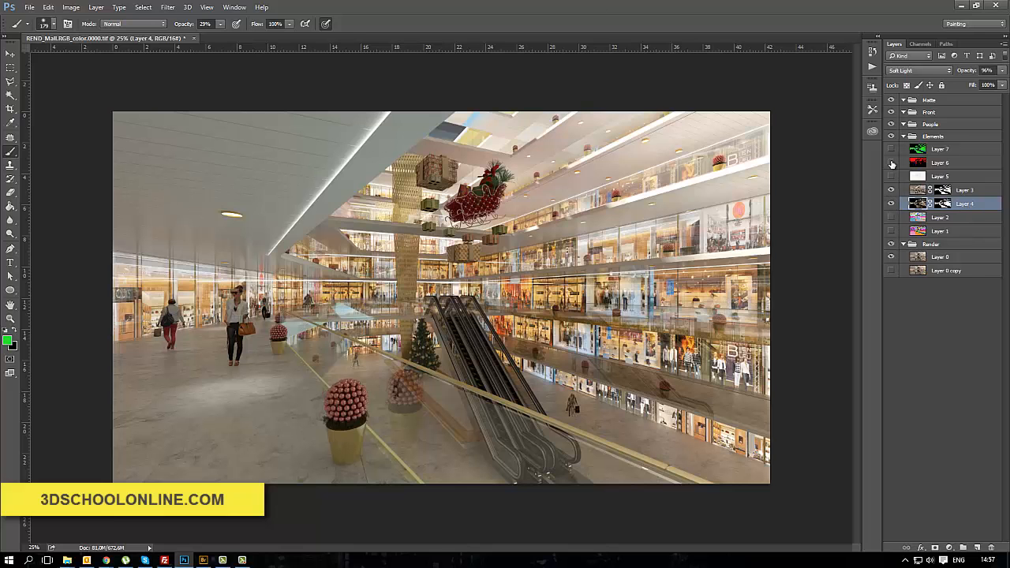
pyautogui.click(891, 163)
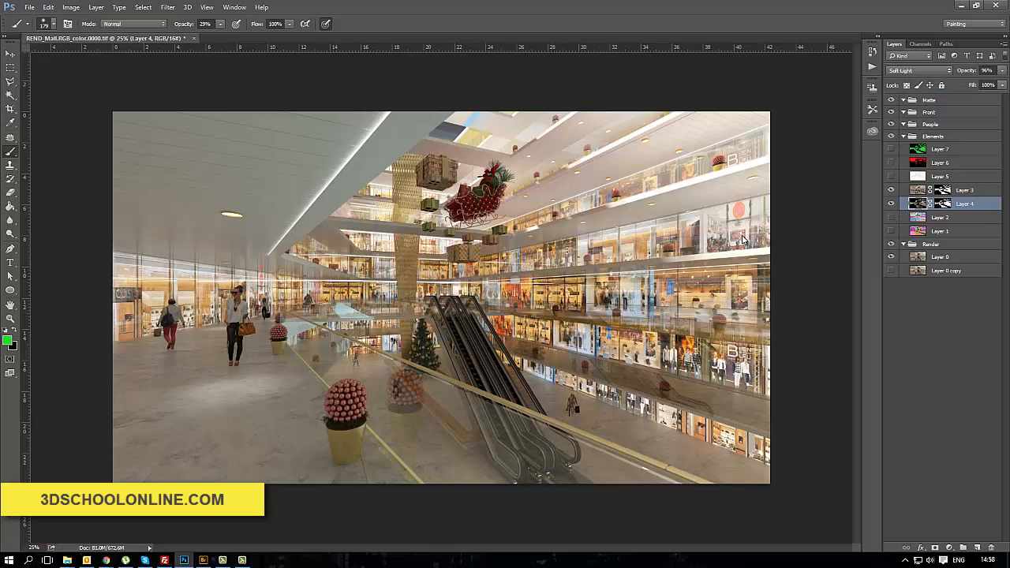
pyautogui.click(292, 38)
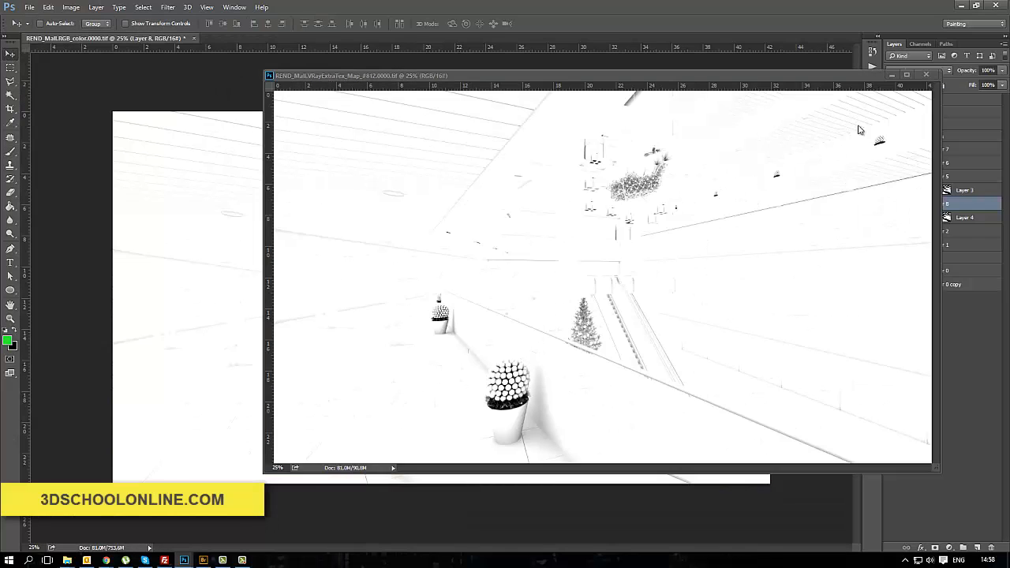
pyautogui.click(916, 70)
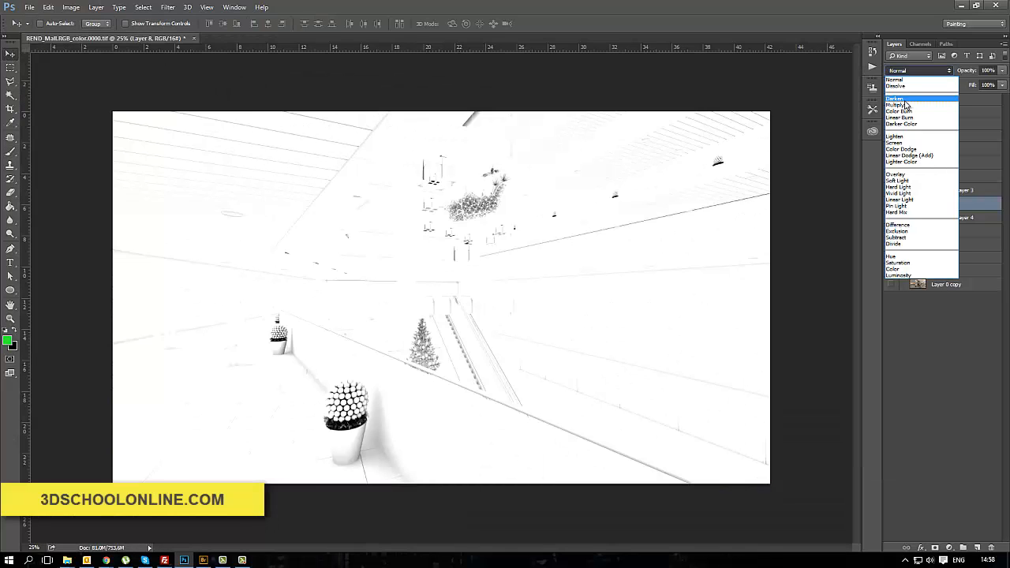
pyautogui.click(896, 174)
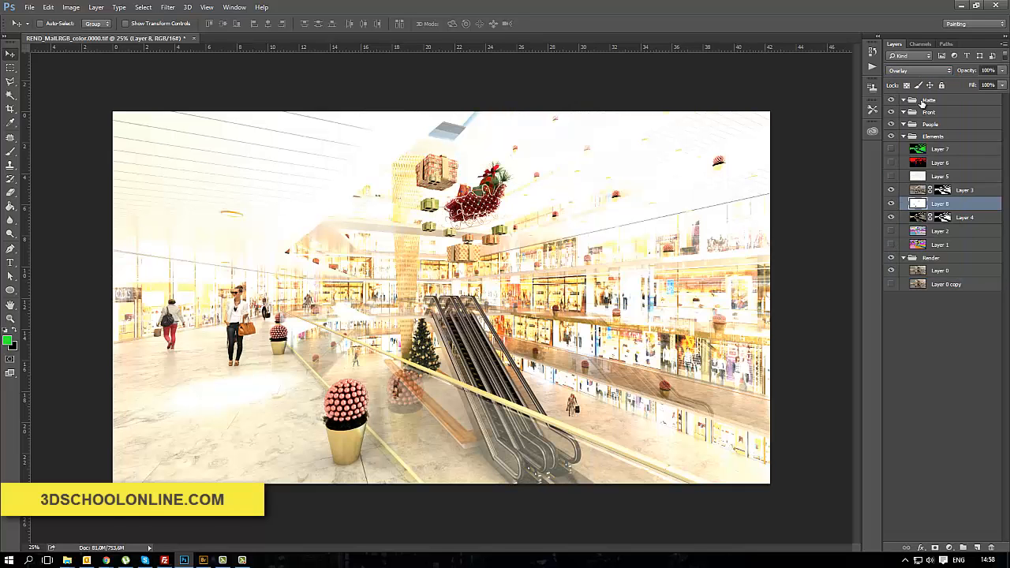
pyautogui.click(918, 71)
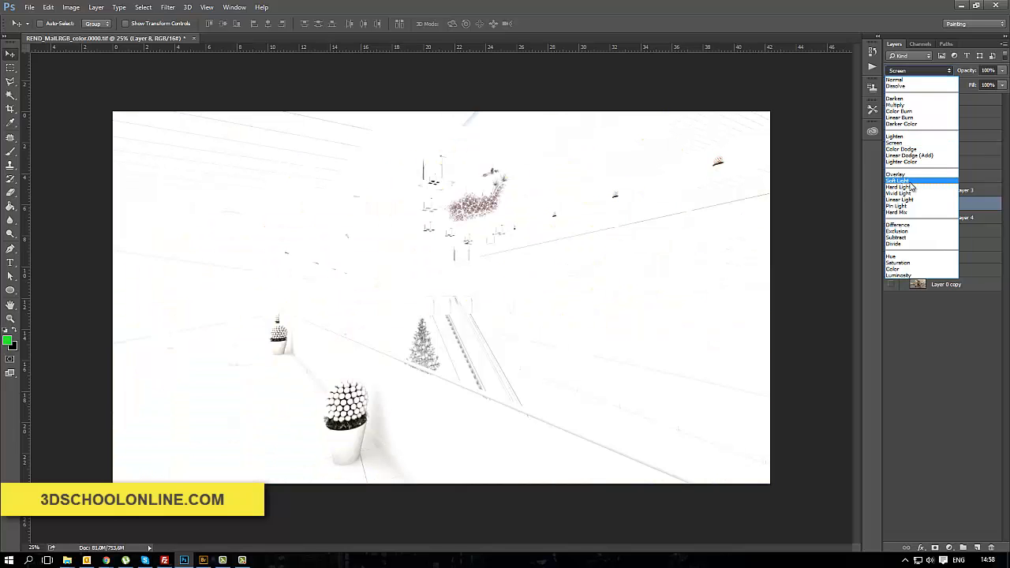
pyautogui.click(896, 175)
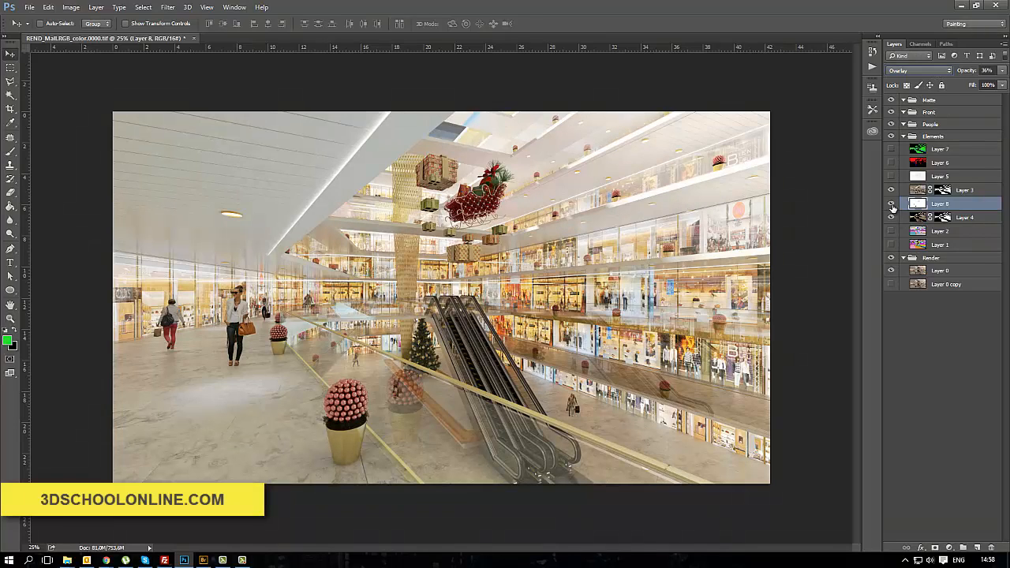
pyautogui.click(892, 204)
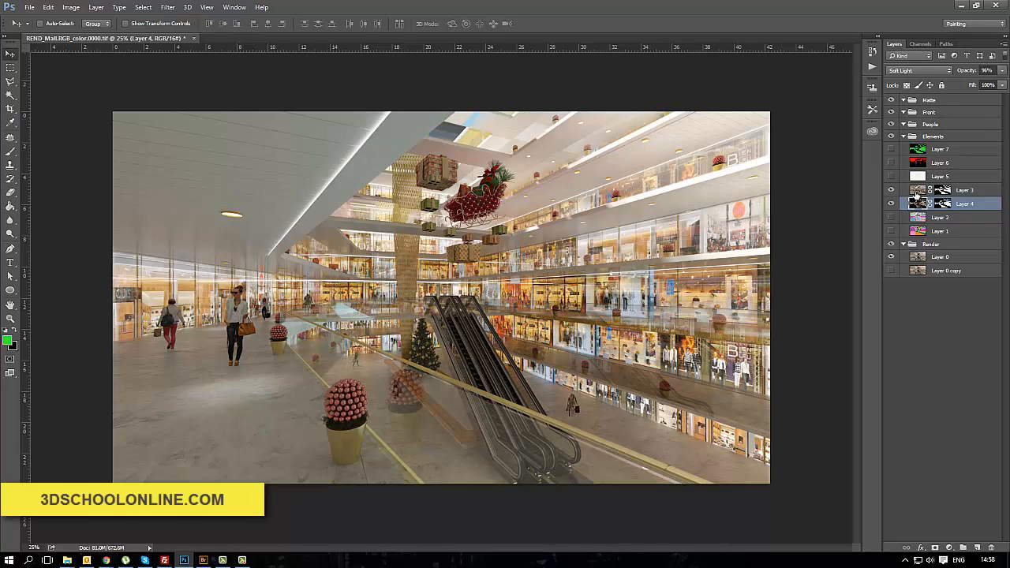
pyautogui.click(940, 176)
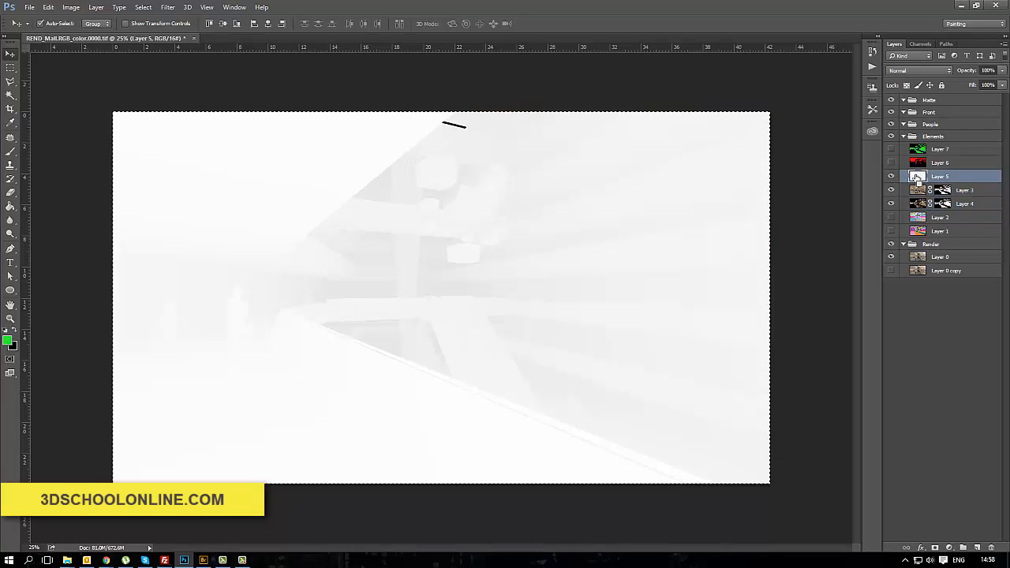
# Step: Fill a new layer with light blue using the Paint Bucket, checking the Channels panel
pyautogui.click(892, 176)
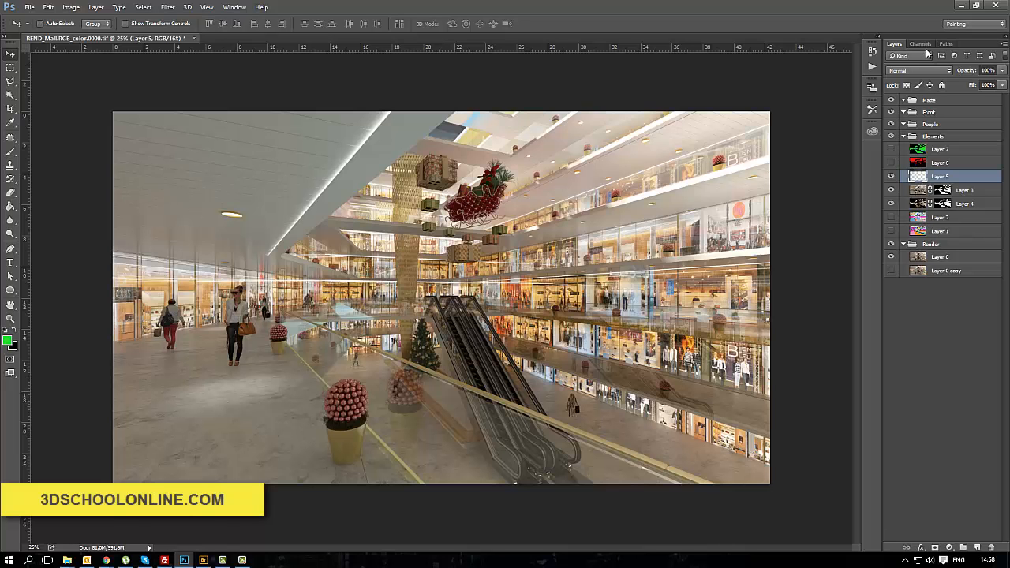
pyautogui.moveTo(929, 48)
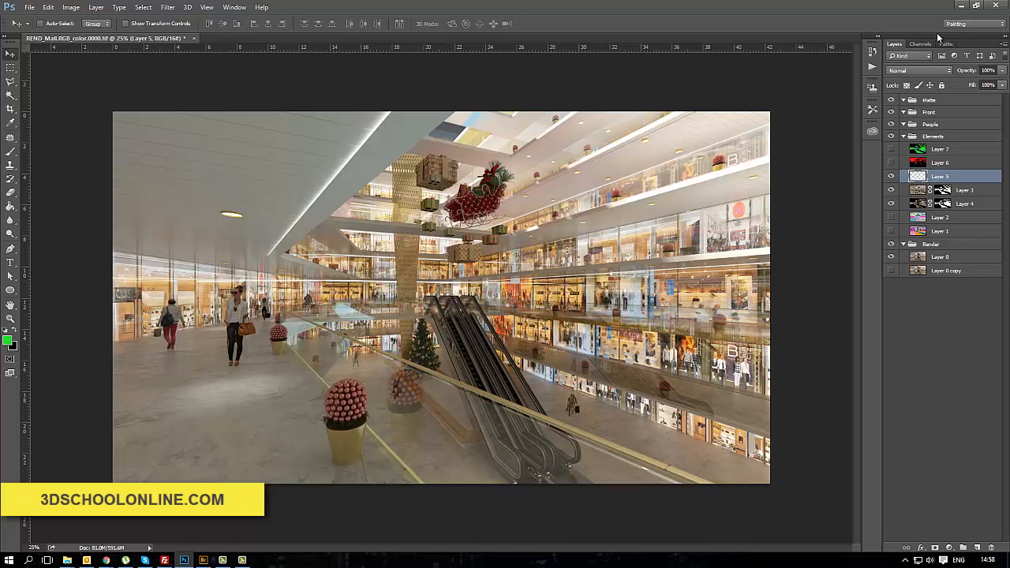
pyautogui.click(921, 44)
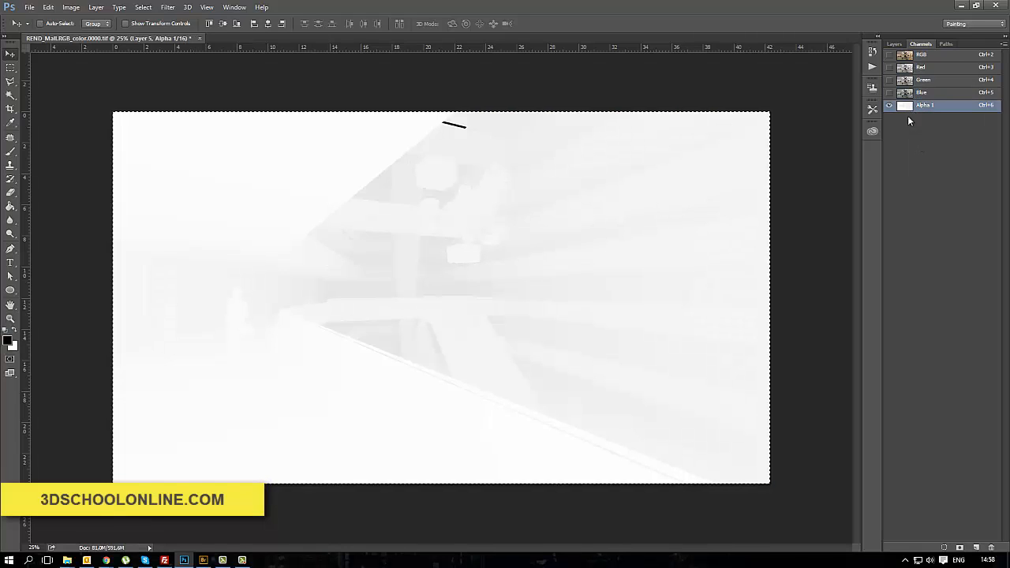
pyautogui.click(895, 43)
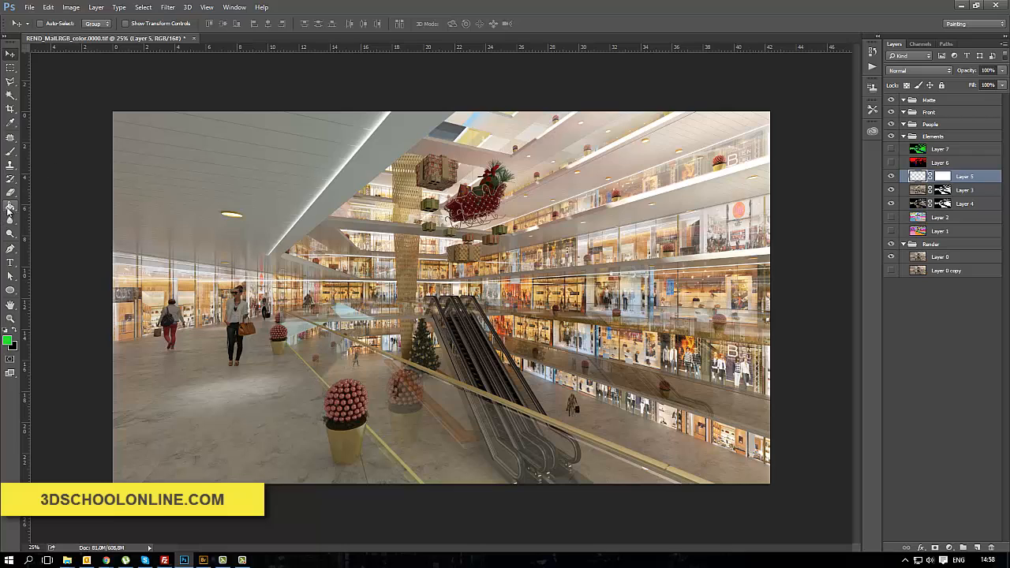
pyautogui.click(11, 208)
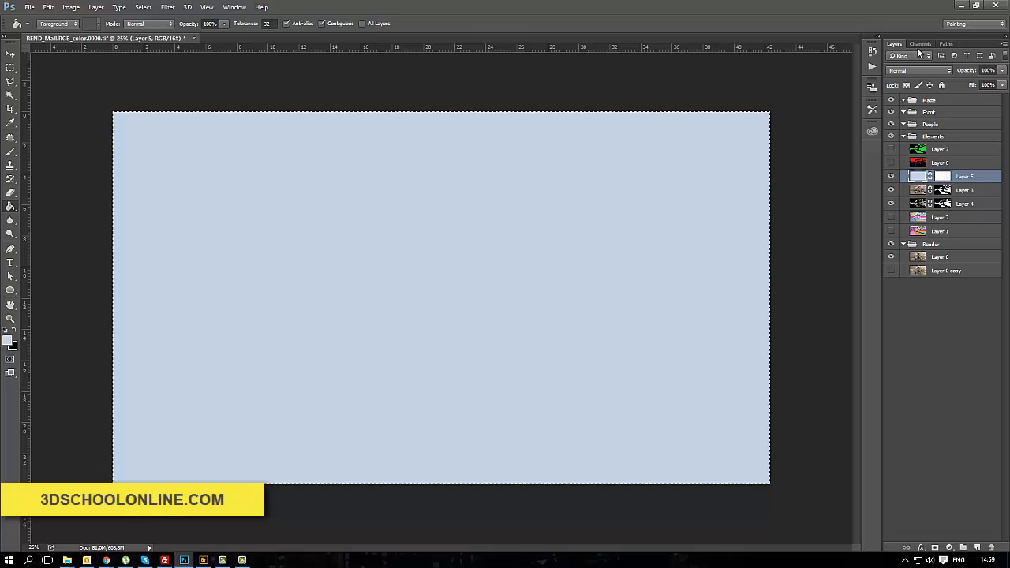
pyautogui.click(921, 43)
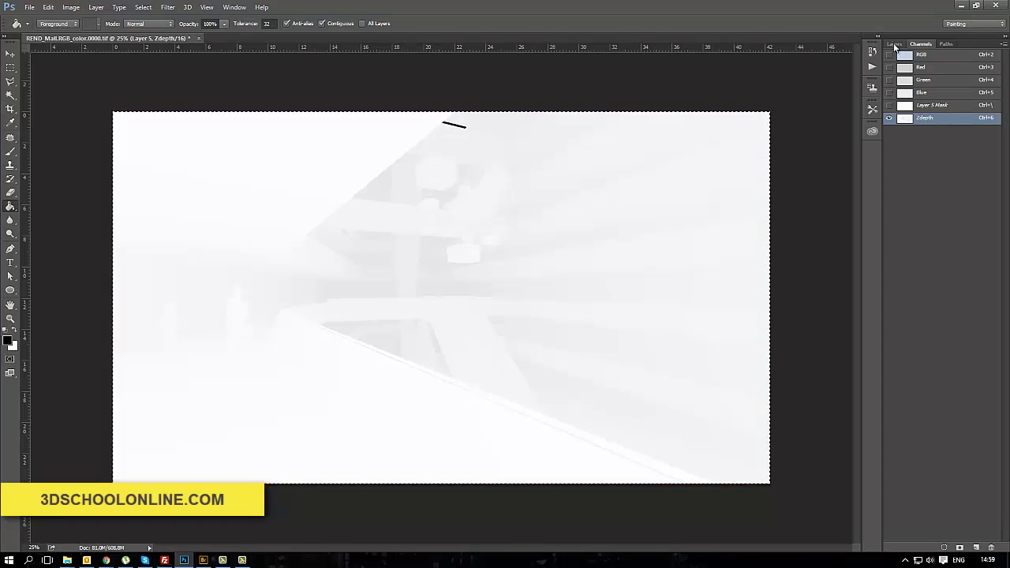
pyautogui.click(894, 44)
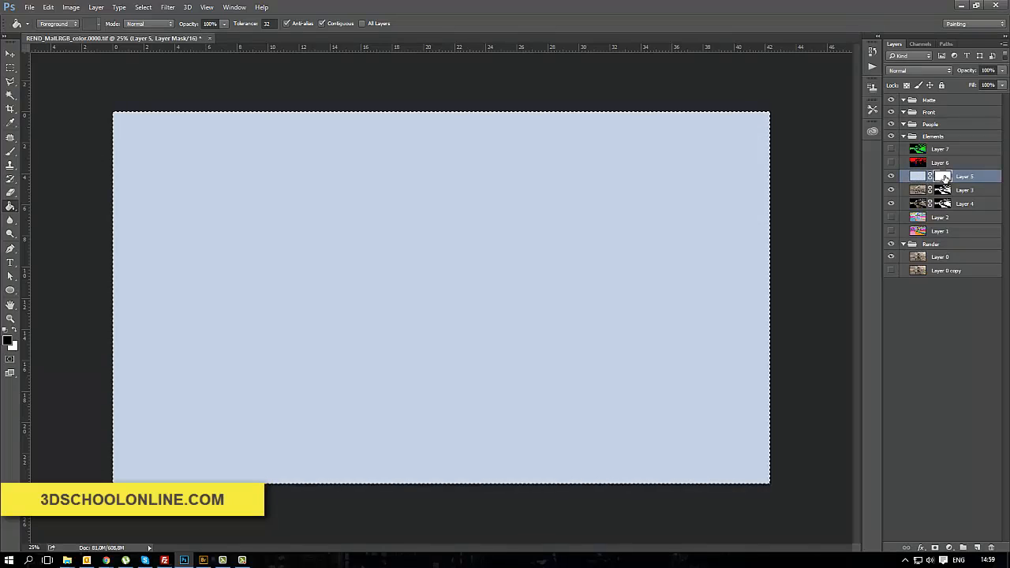
# Step: Load the Zdepth channel as a selection and add it as the fog layer's mask
pyautogui.click(920, 44)
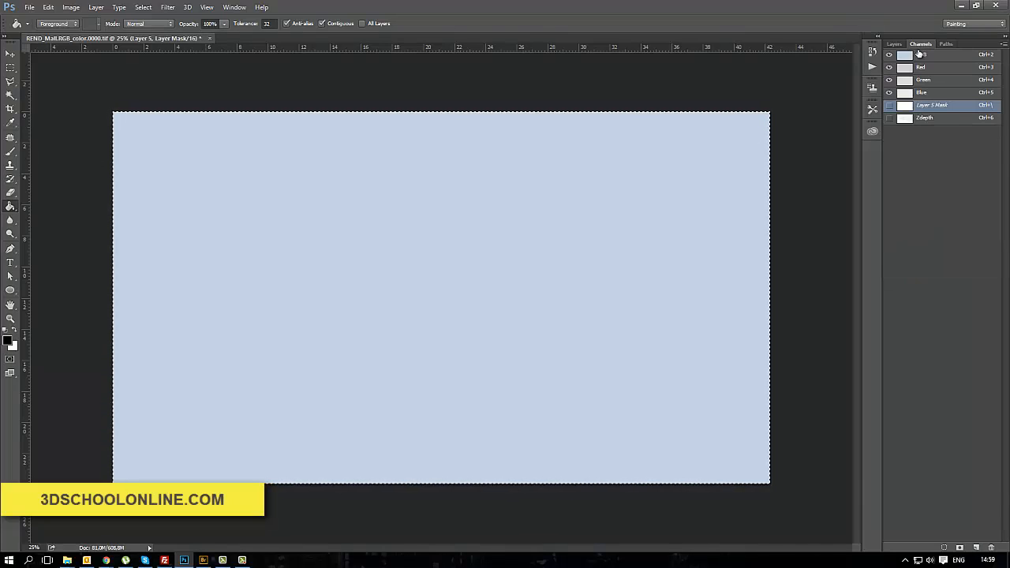
pyautogui.click(932, 118)
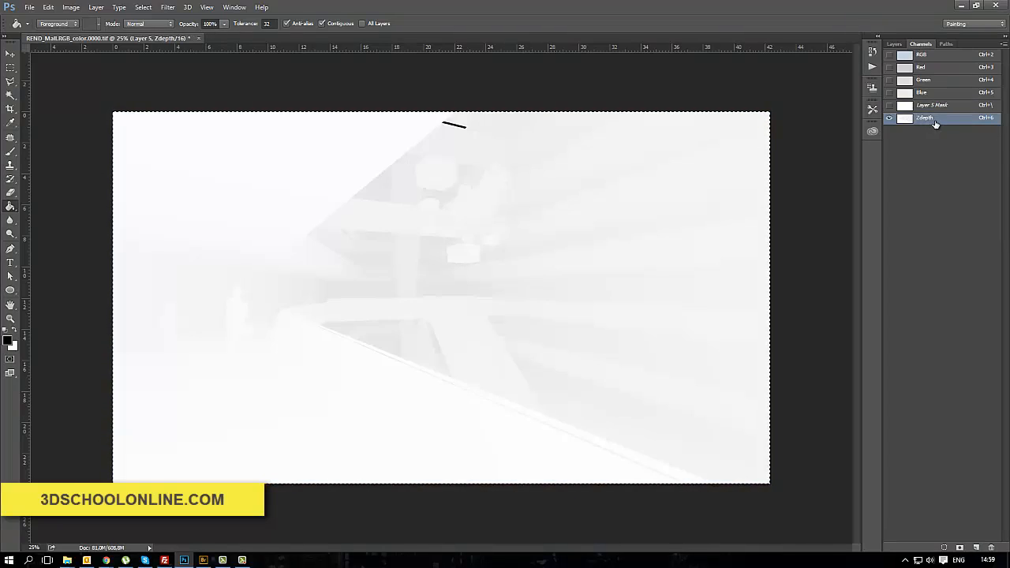
pyautogui.click(895, 43)
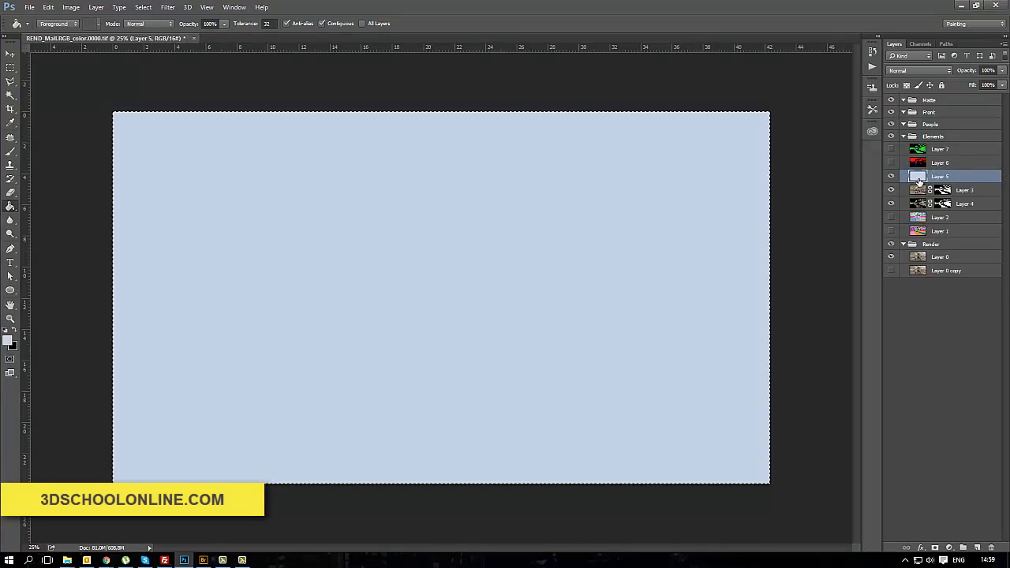
pyautogui.click(921, 44)
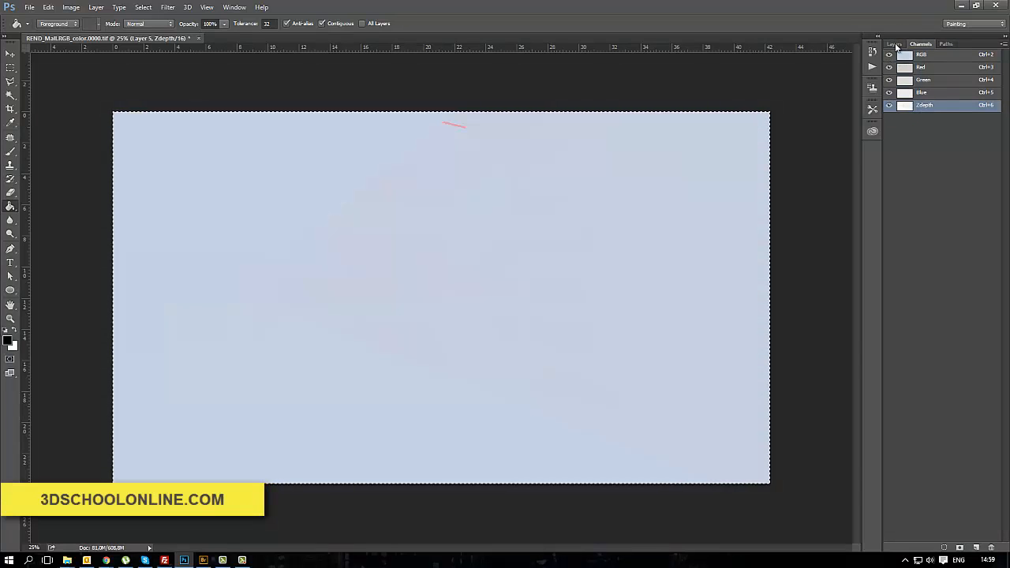
pyautogui.click(893, 43)
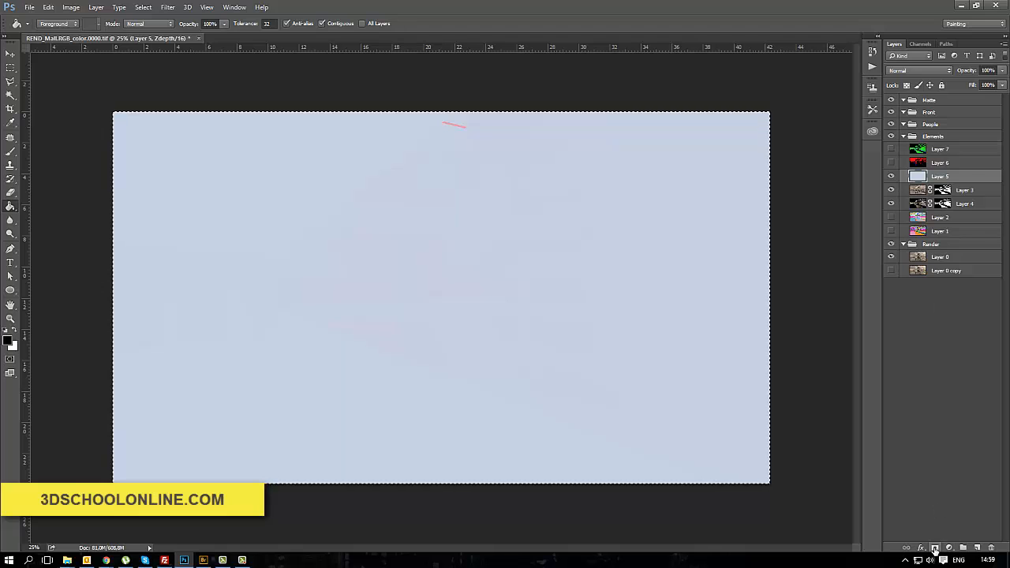
pyautogui.rightClick(944, 176)
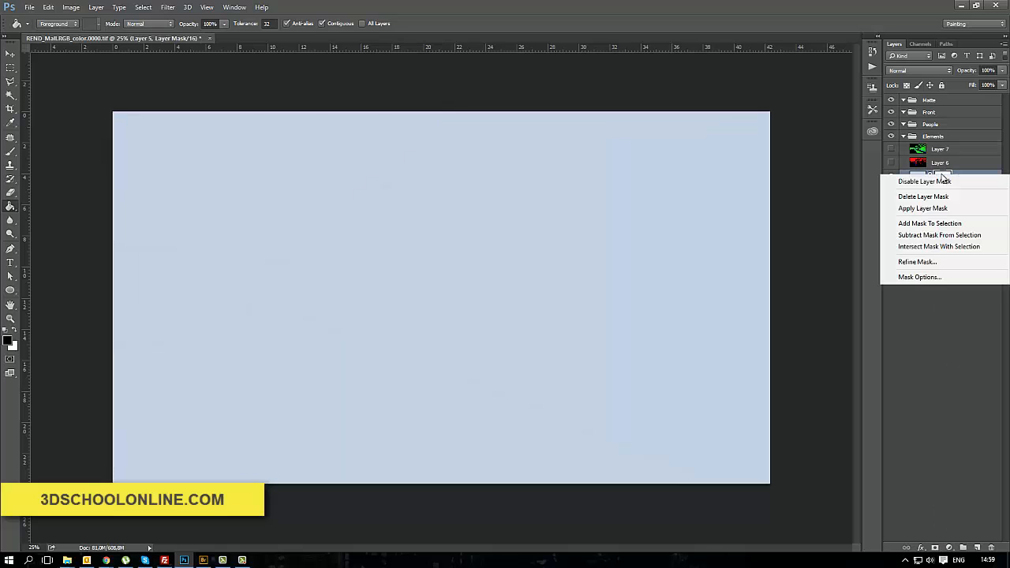
pyautogui.click(922, 208)
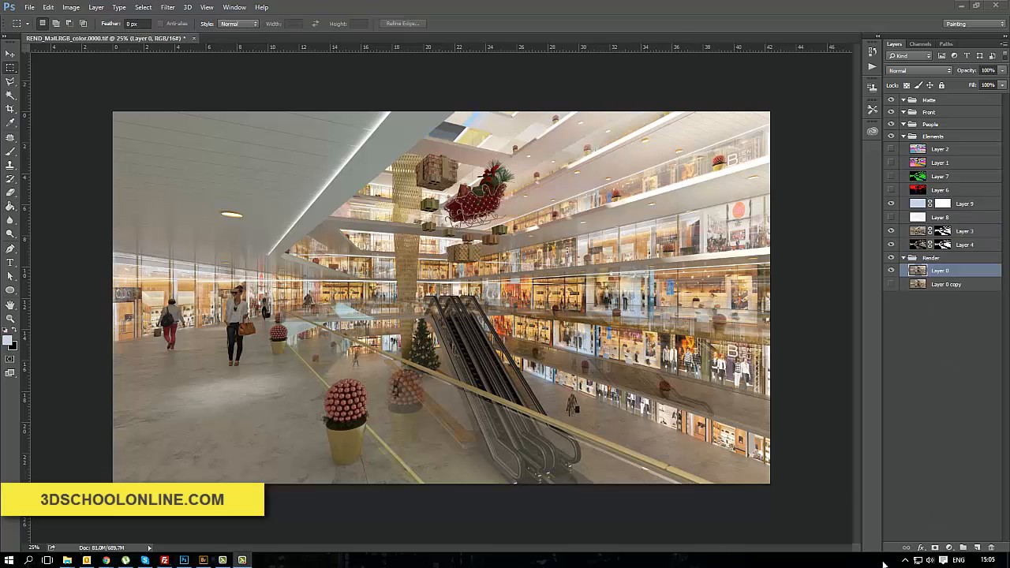
# Step: Add a Curves adjustment with an S-curve brightening highlights and deepening shadows, then toggle it
pyautogui.click(947, 547)
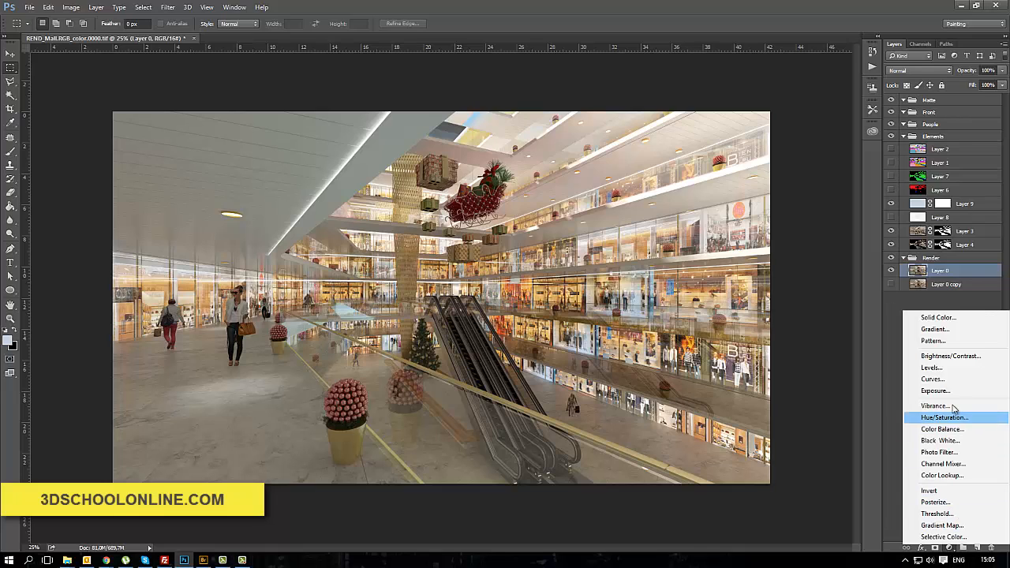
pyautogui.click(932, 379)
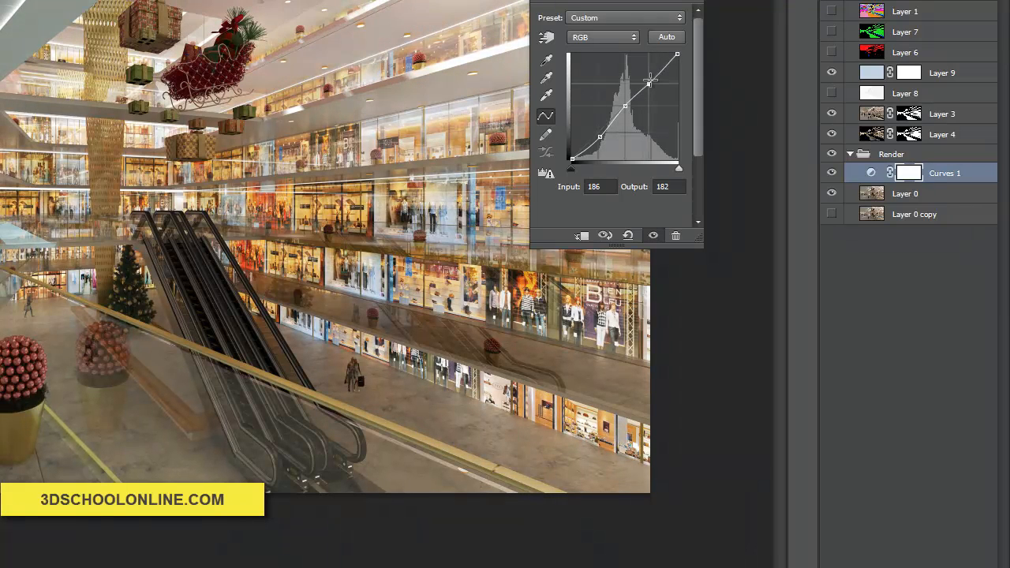
pyautogui.moveTo(649, 82); pyautogui.dragTo(652, 77)
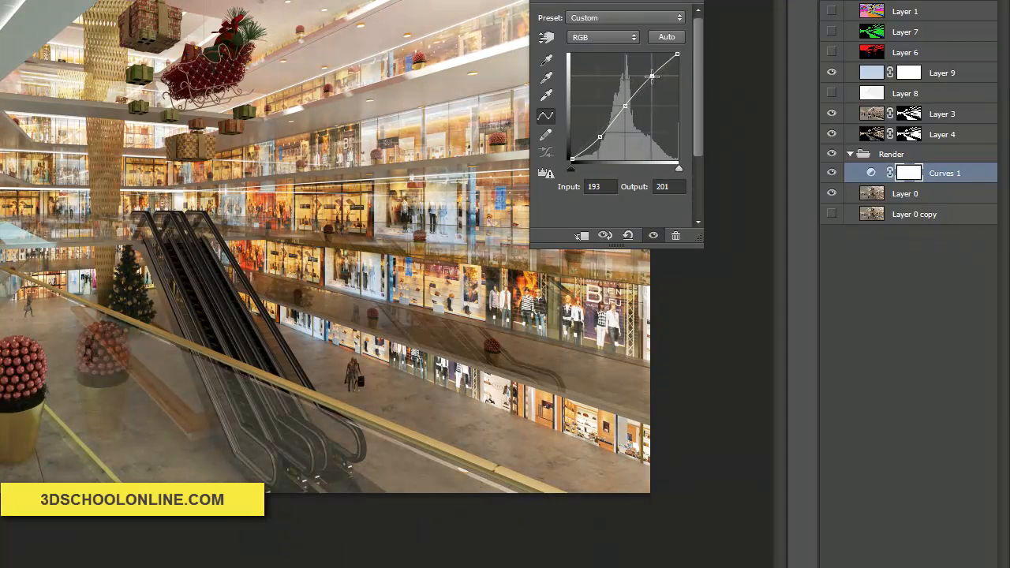
pyautogui.moveTo(653, 76); pyautogui.dragTo(599, 134)
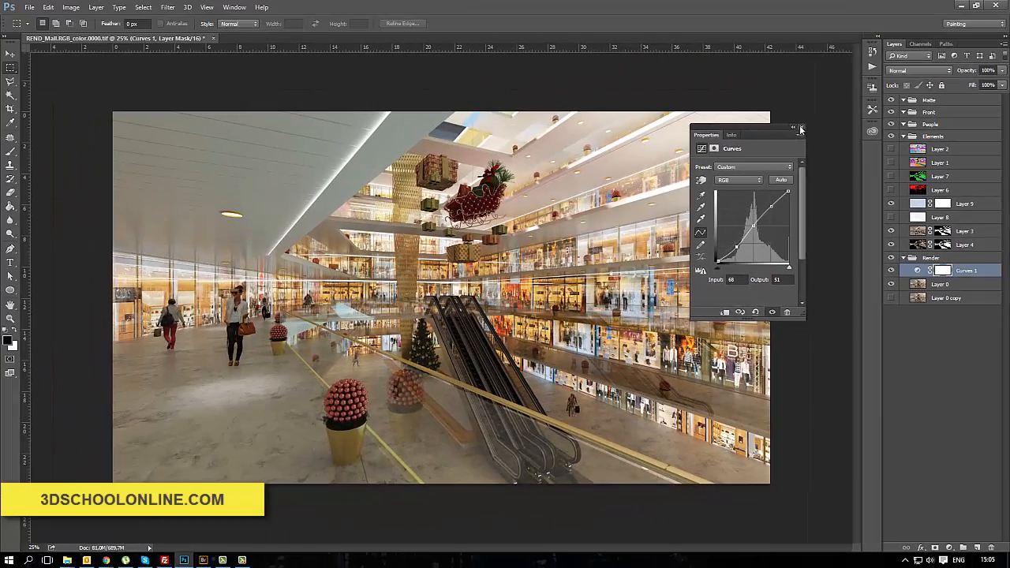
pyautogui.click(800, 129)
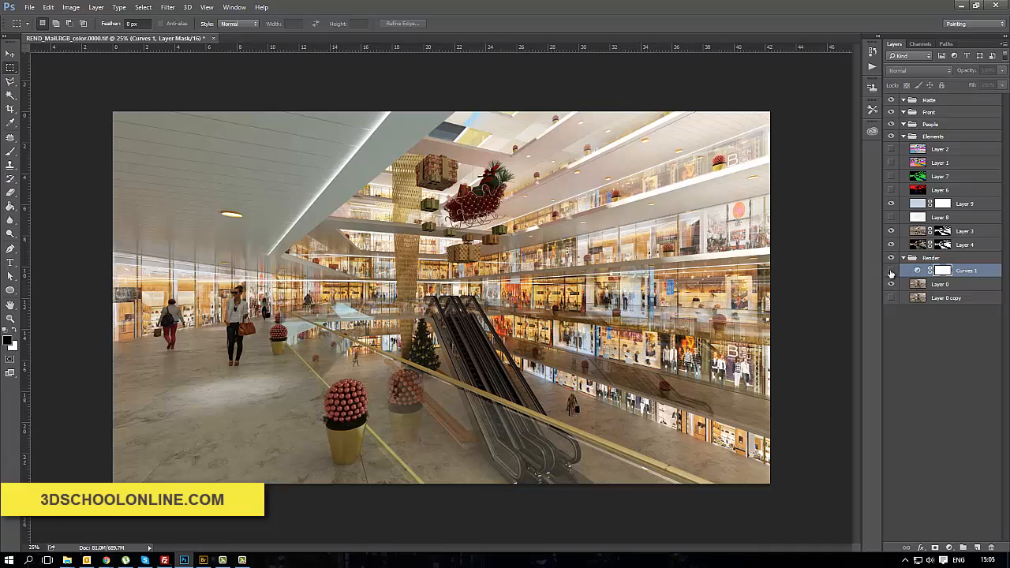
pyautogui.click(891, 271)
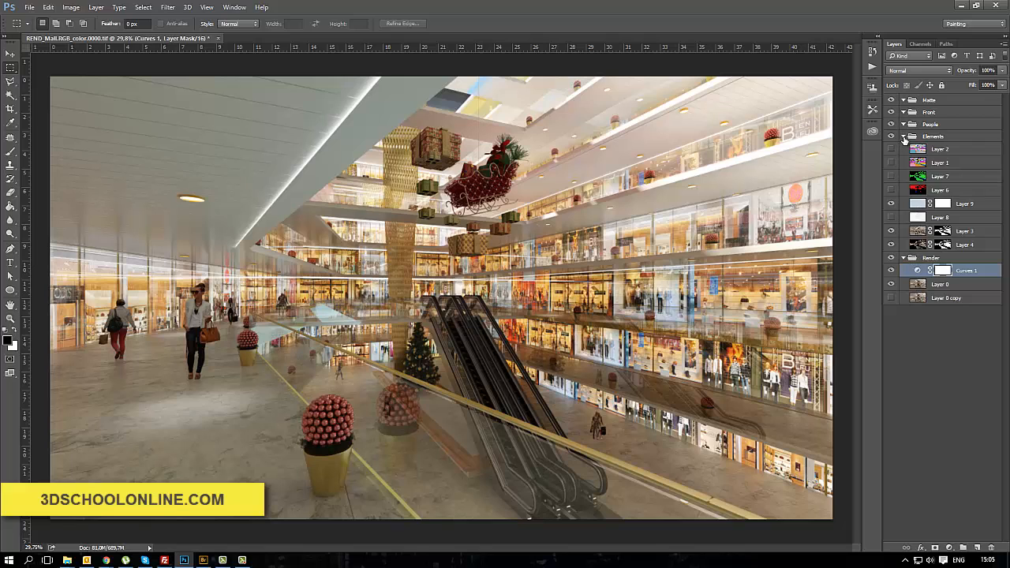
# Step: Blend Layer 10's light map in Overlay mode at 34% opacity and toggle it to compare
pyautogui.click(904, 124)
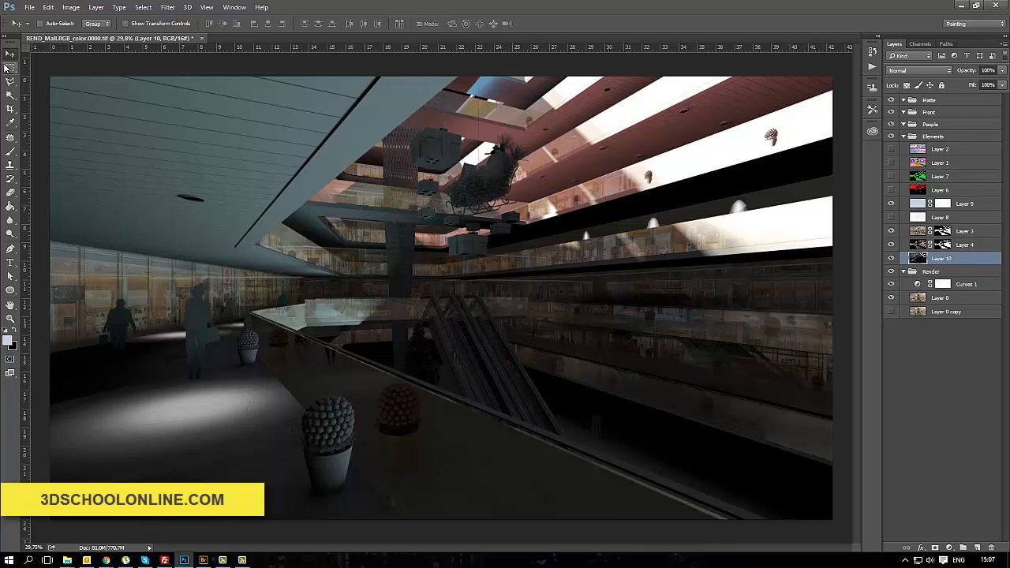
pyautogui.click(916, 71)
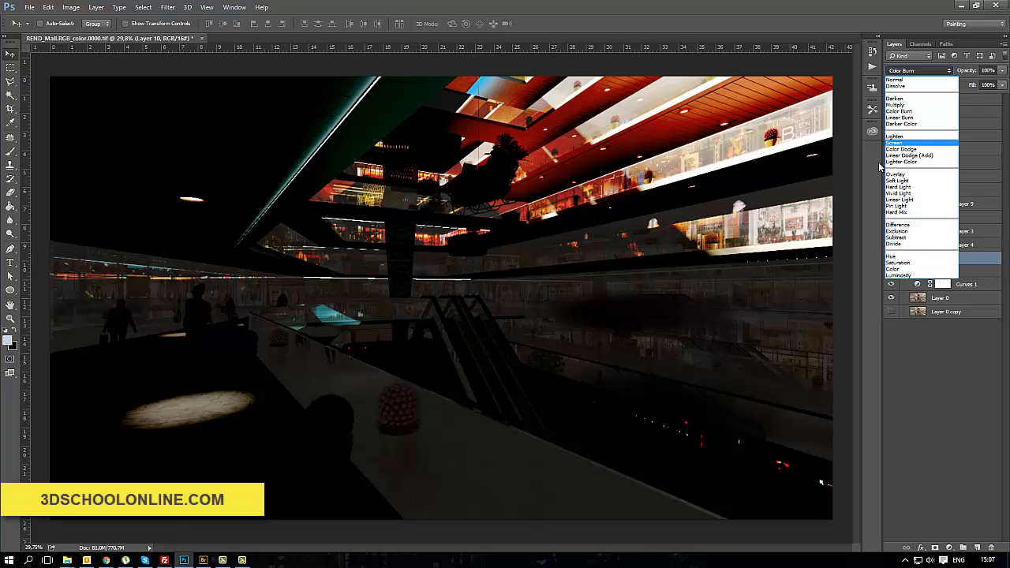
pyautogui.click(902, 150)
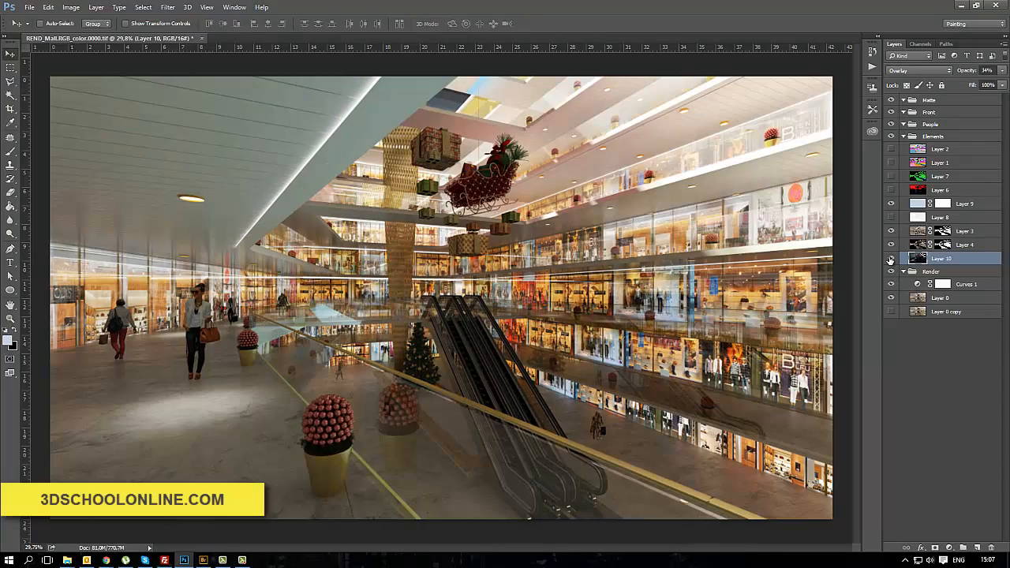
pyautogui.click(892, 259)
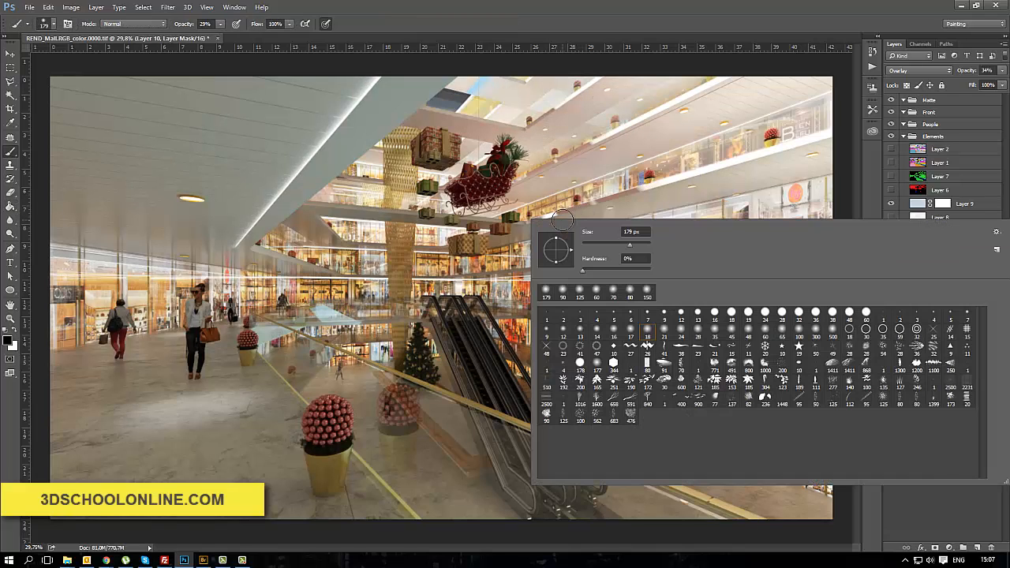
# Step: Set a large soft brush for painting Layer 10's mask, then toggle Layer 3's visibility
pyautogui.tripleClick(635, 231)
pyautogui.write('1500')
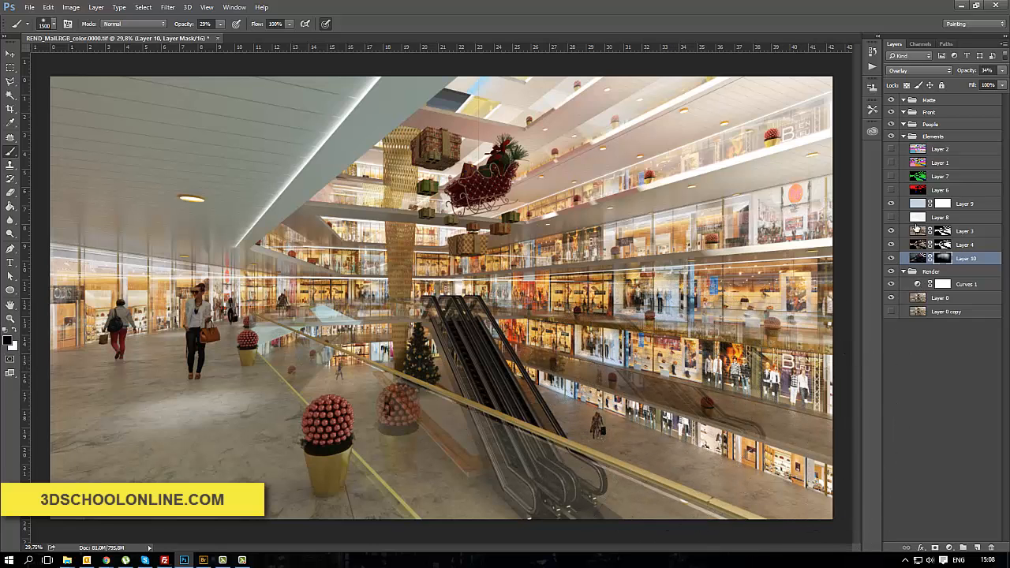
pyautogui.click(964, 231)
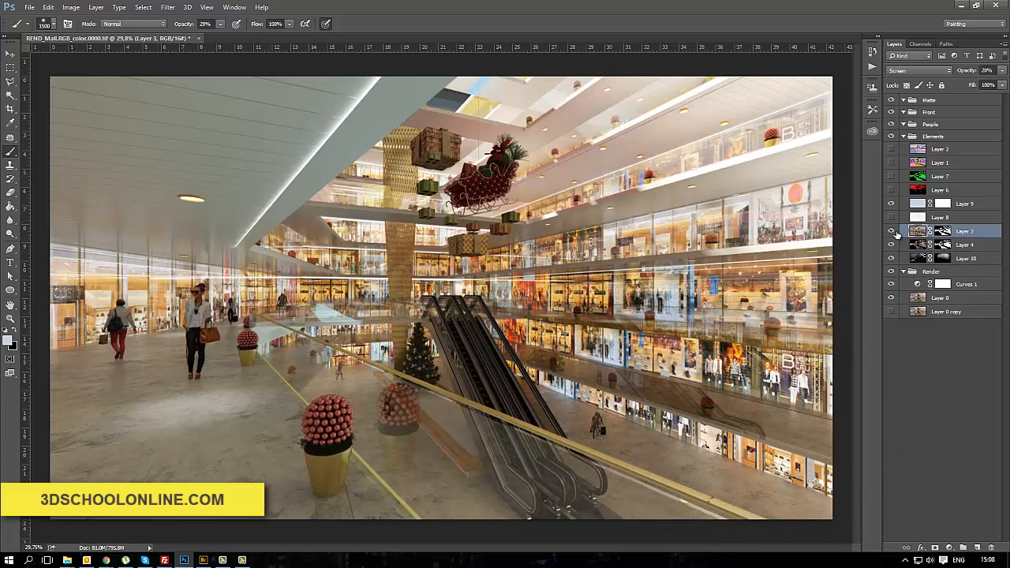
pyautogui.click(891, 232)
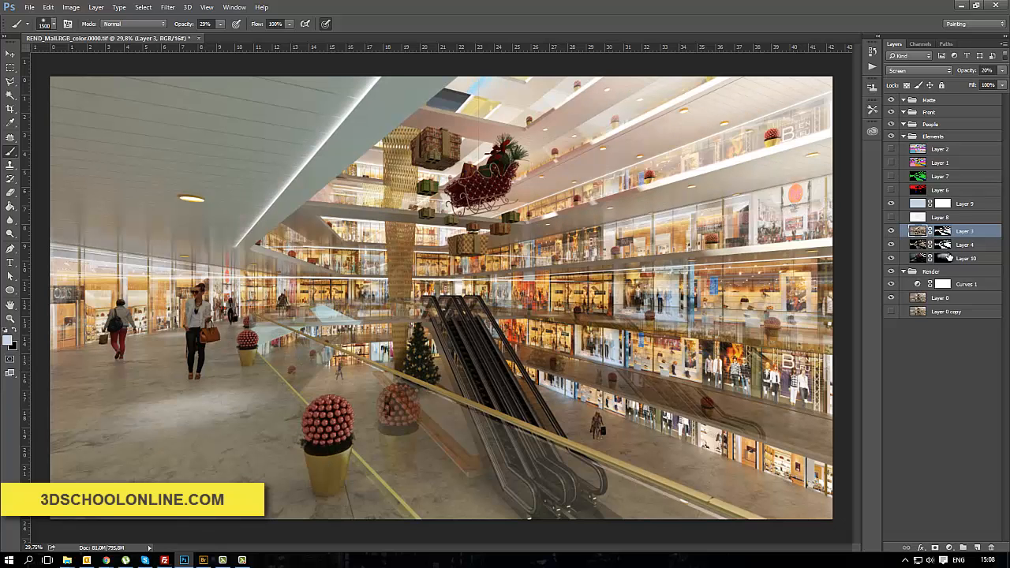